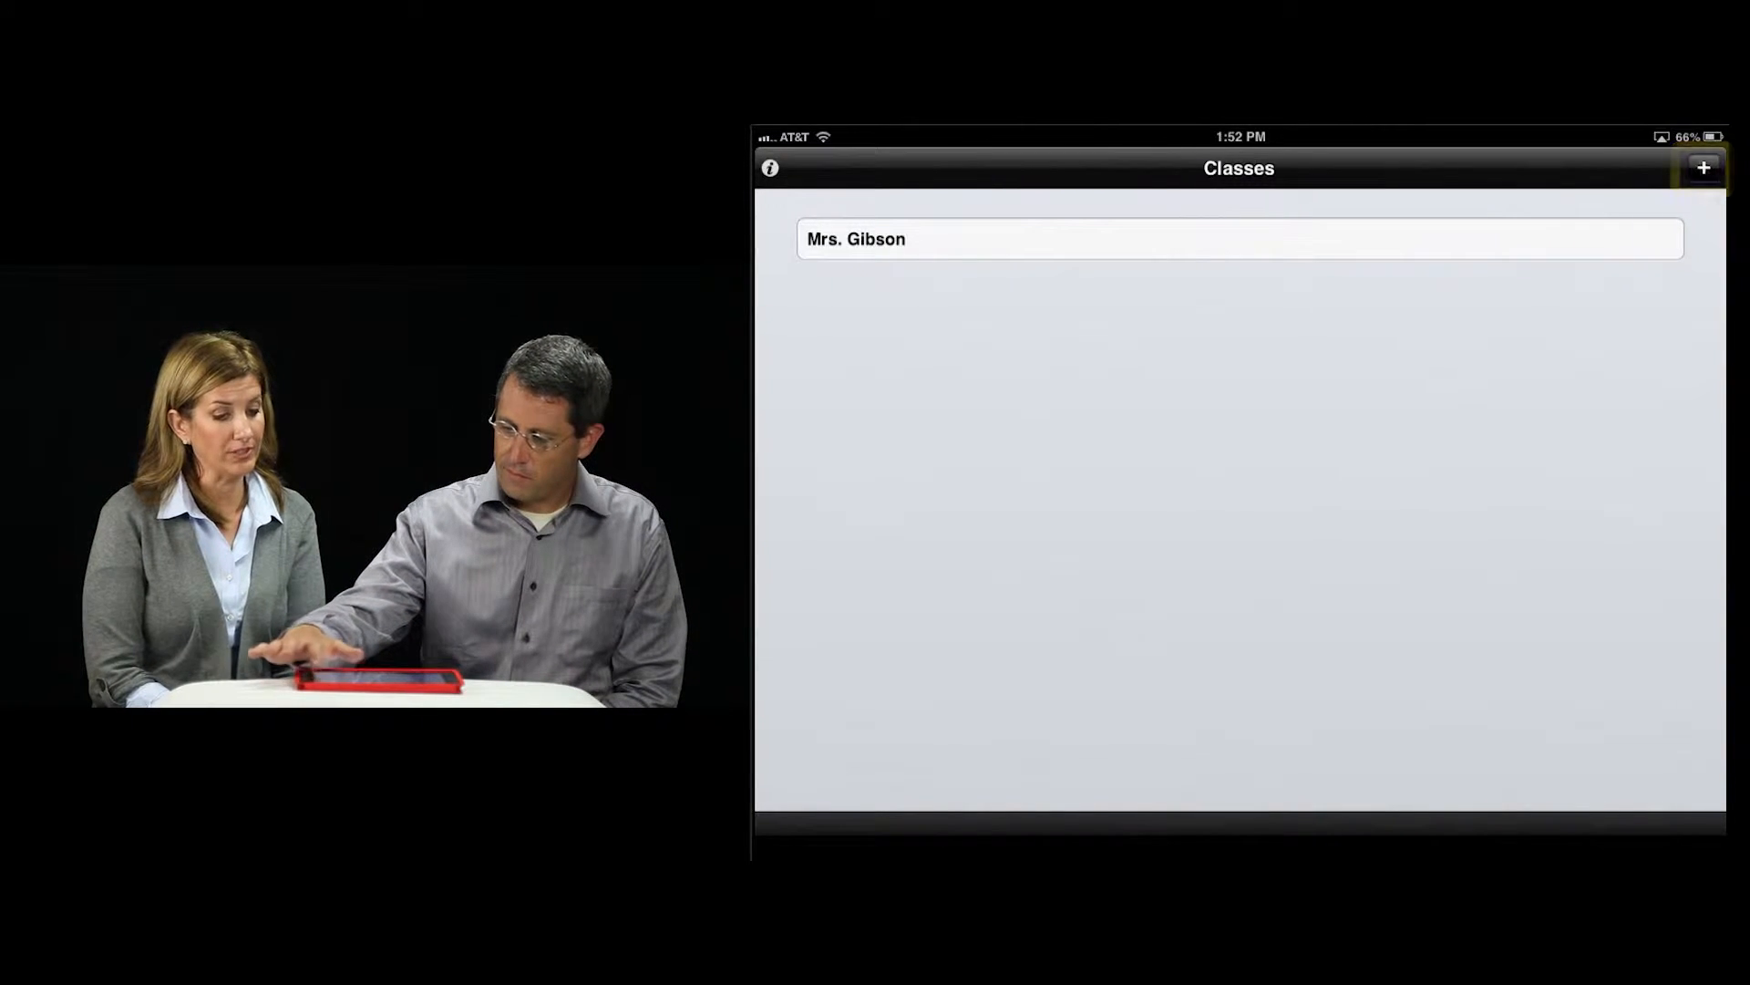
# Step: Create and save a new class named 'Mr. Dixon', landing on its empty stick can
pyautogui.click(1703, 168)
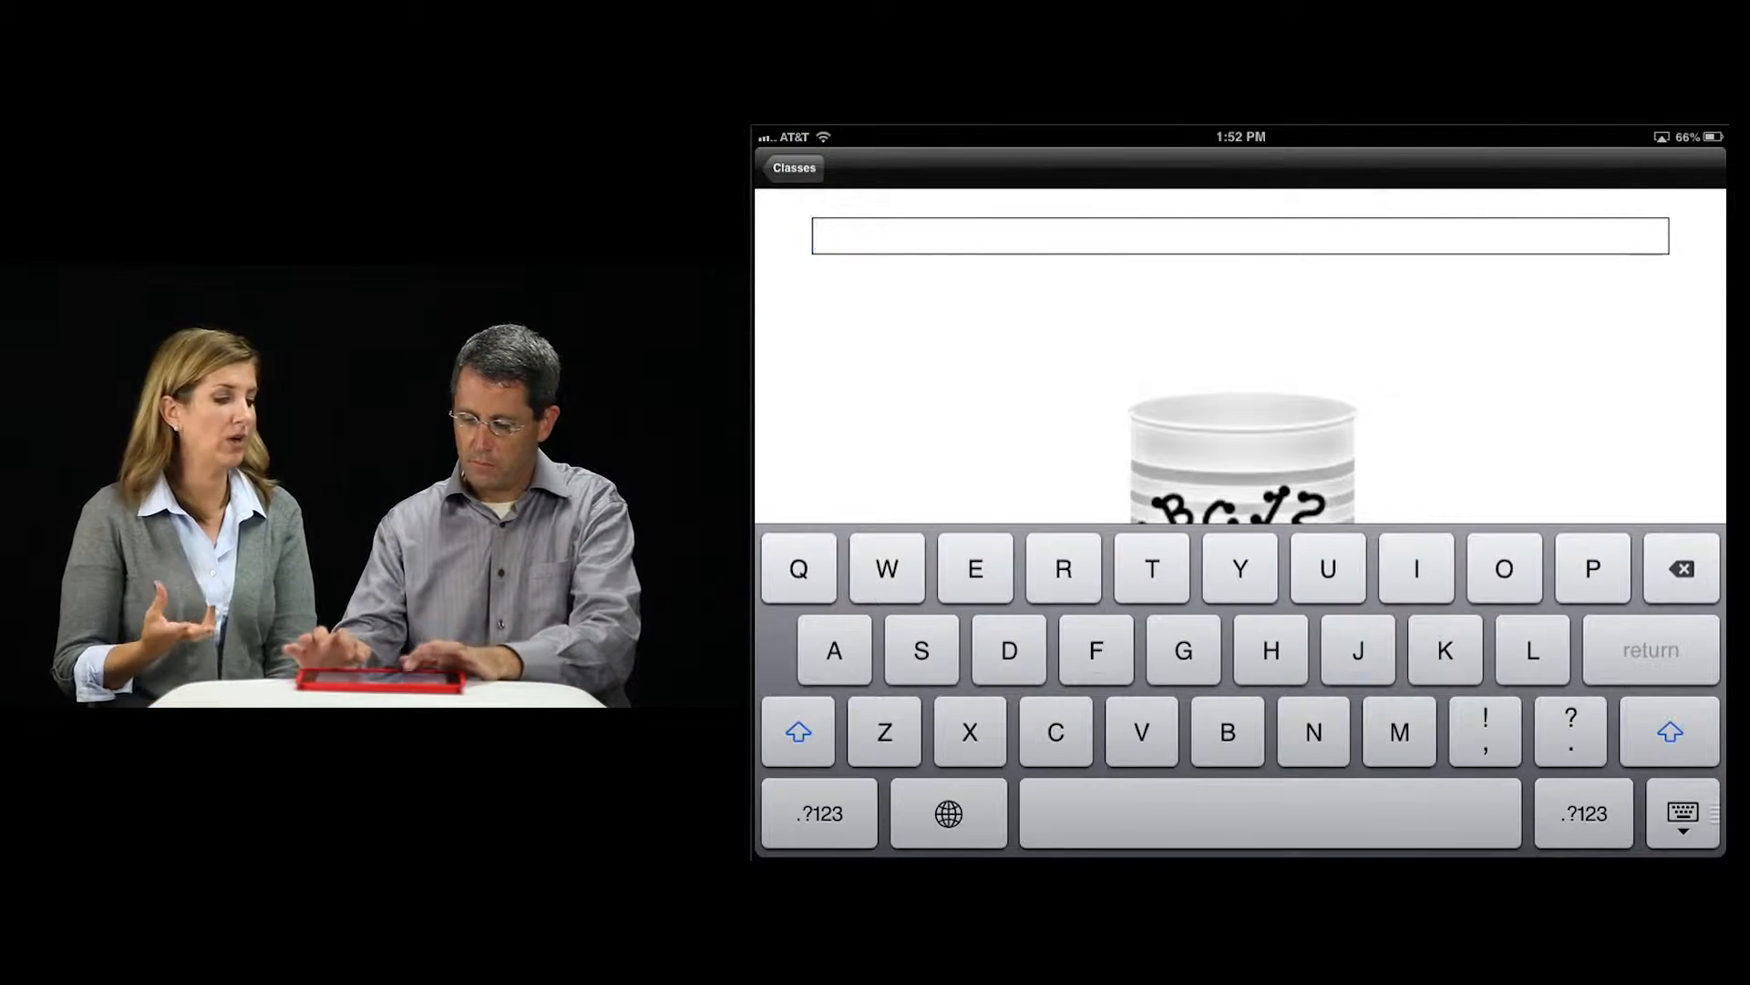
pyautogui.write('Mr. Di')
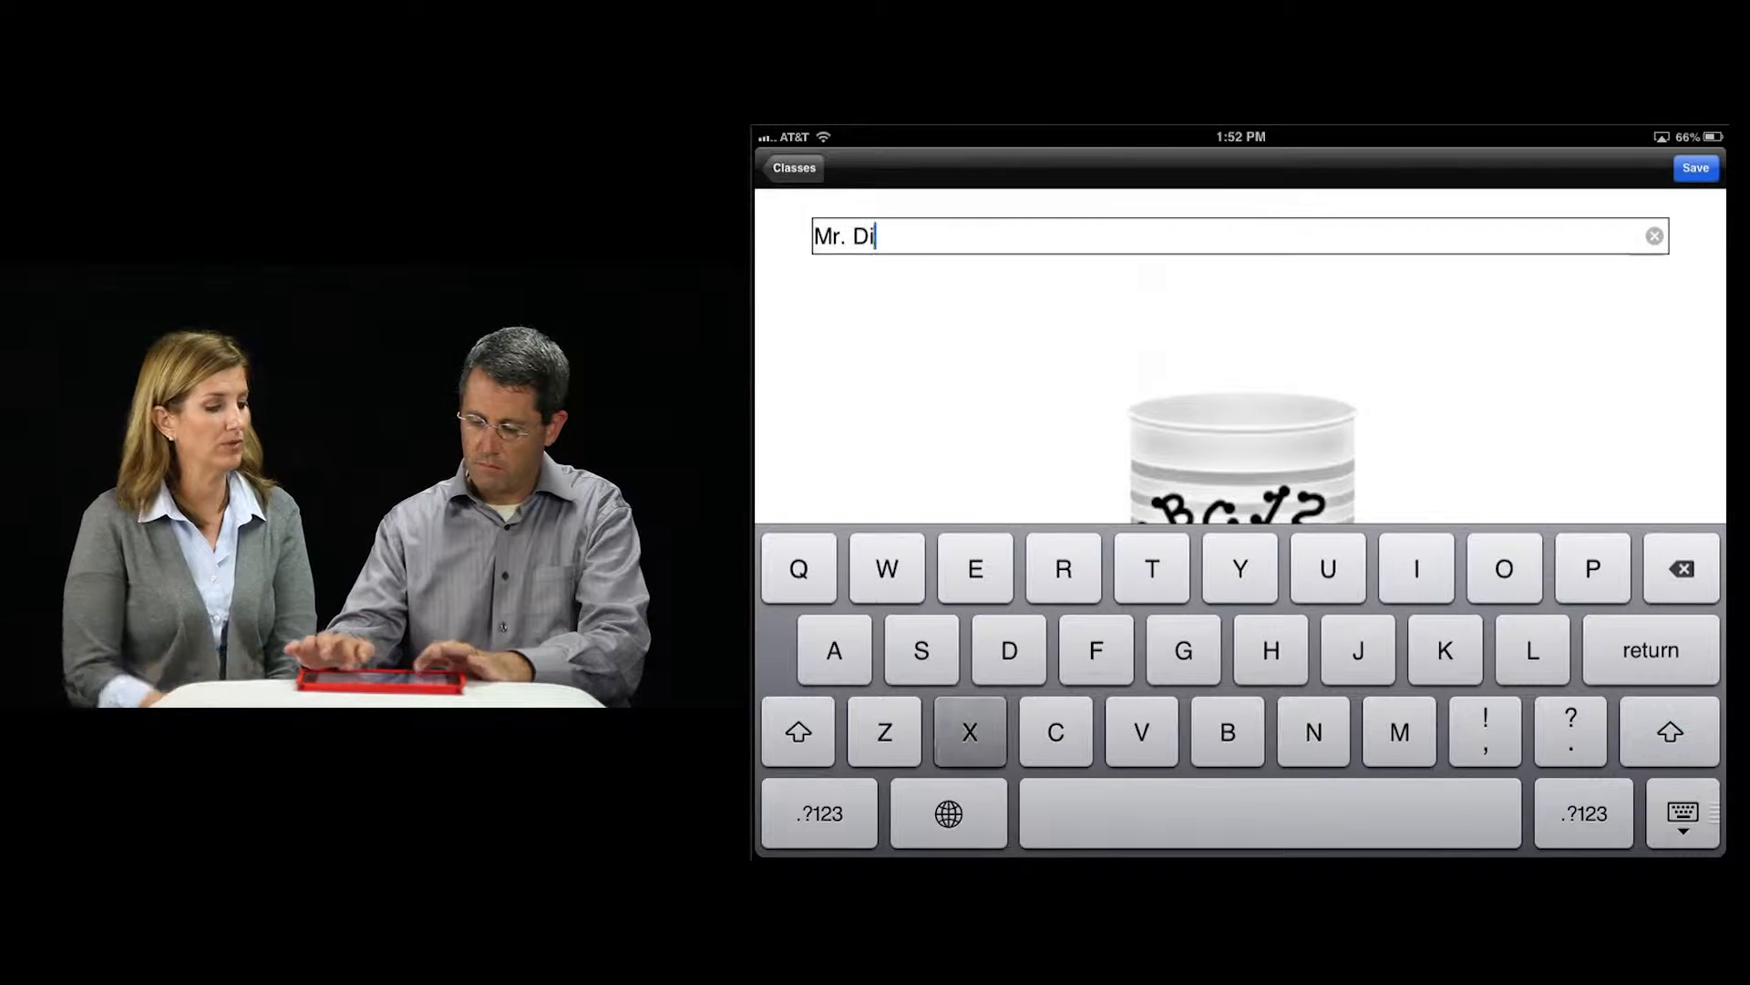
pyautogui.write('xon')
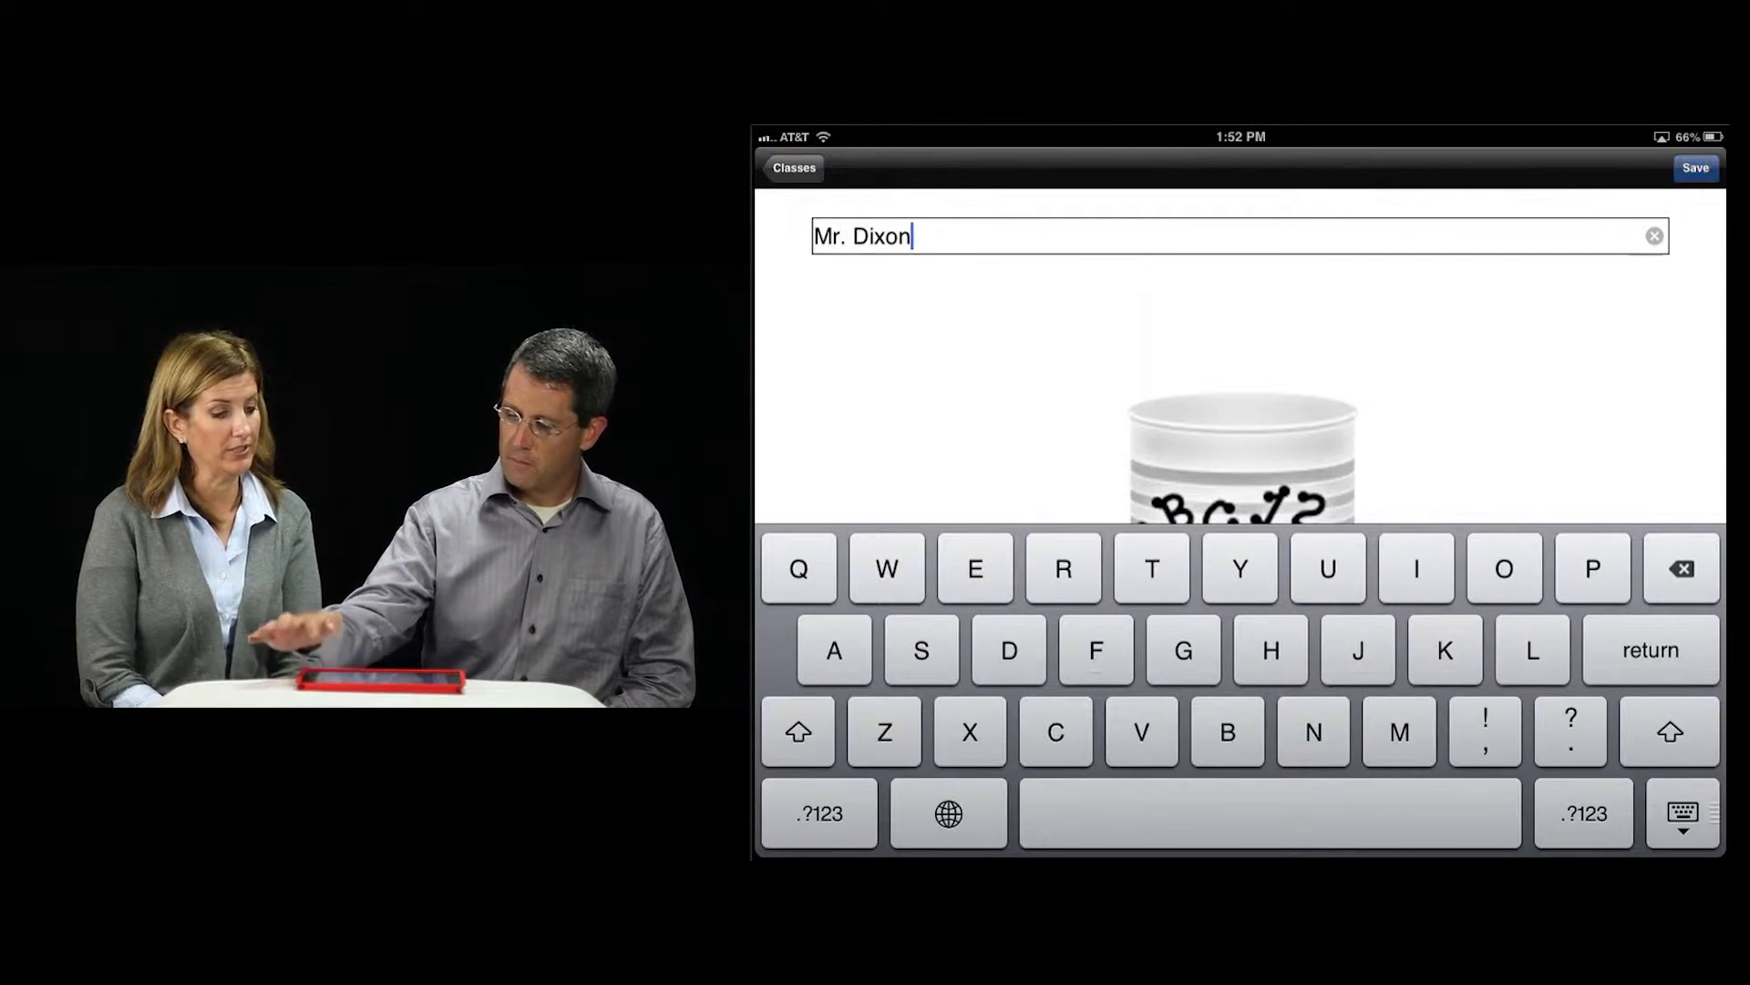
pyautogui.click(1694, 167)
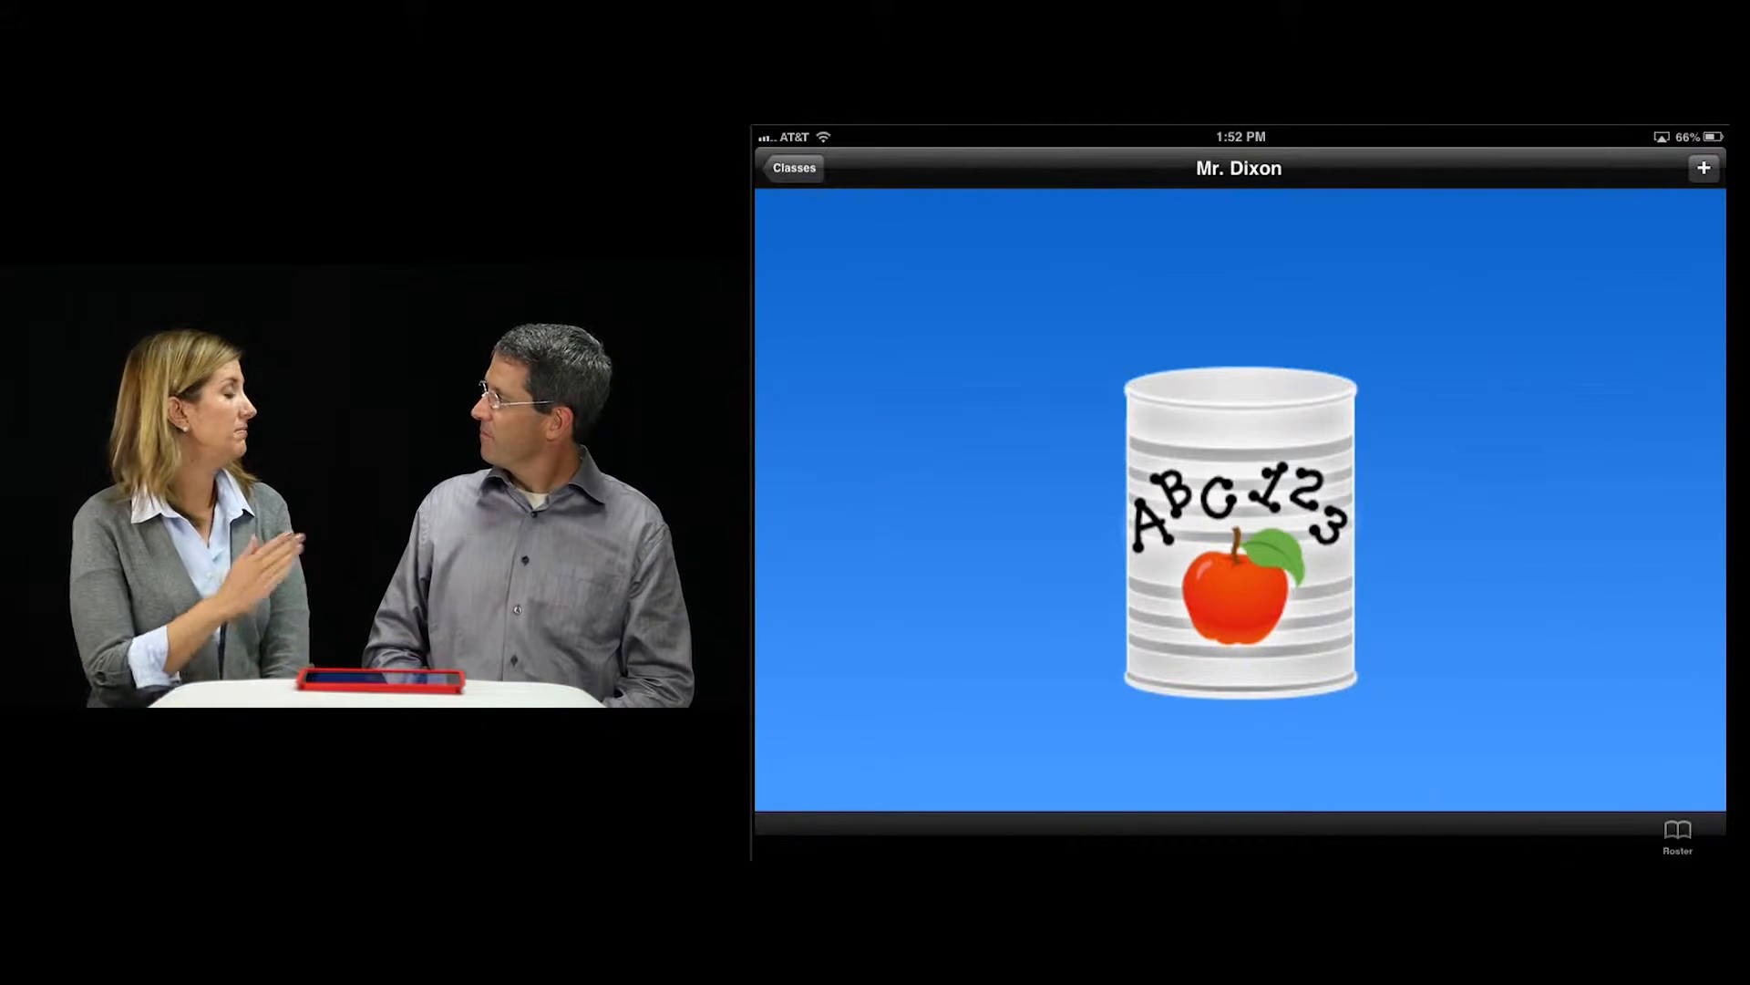
pyautogui.click(1677, 837)
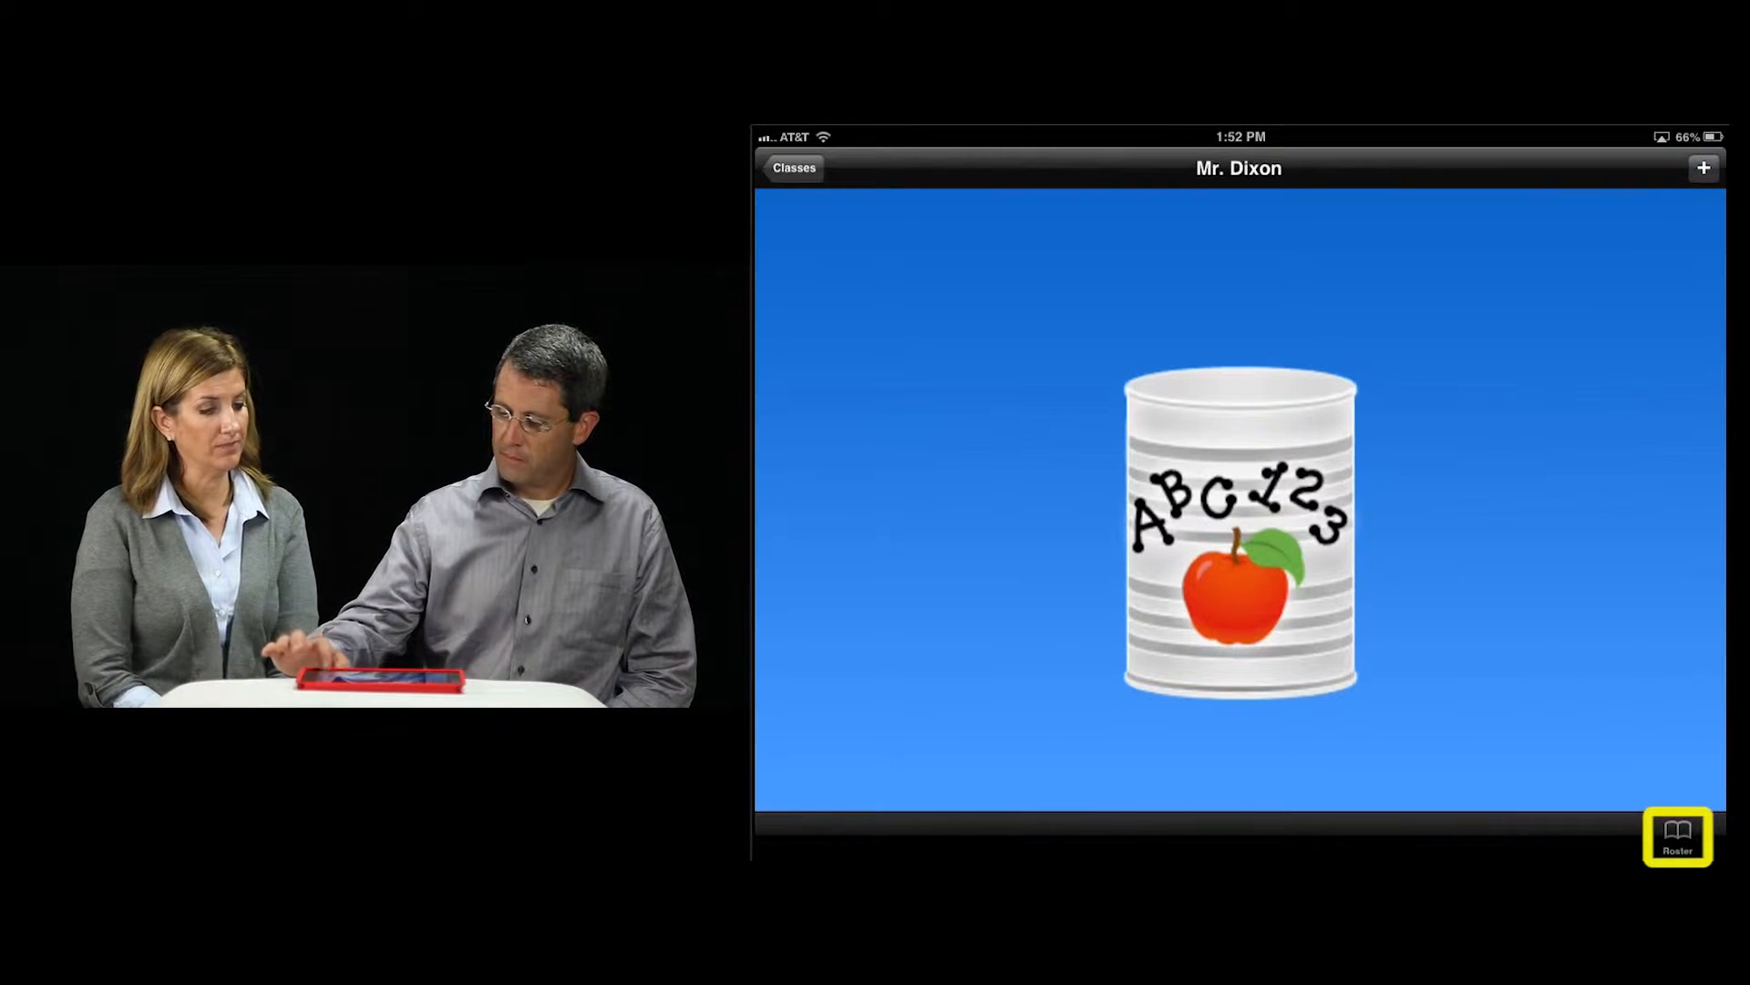
pyautogui.click(1677, 836)
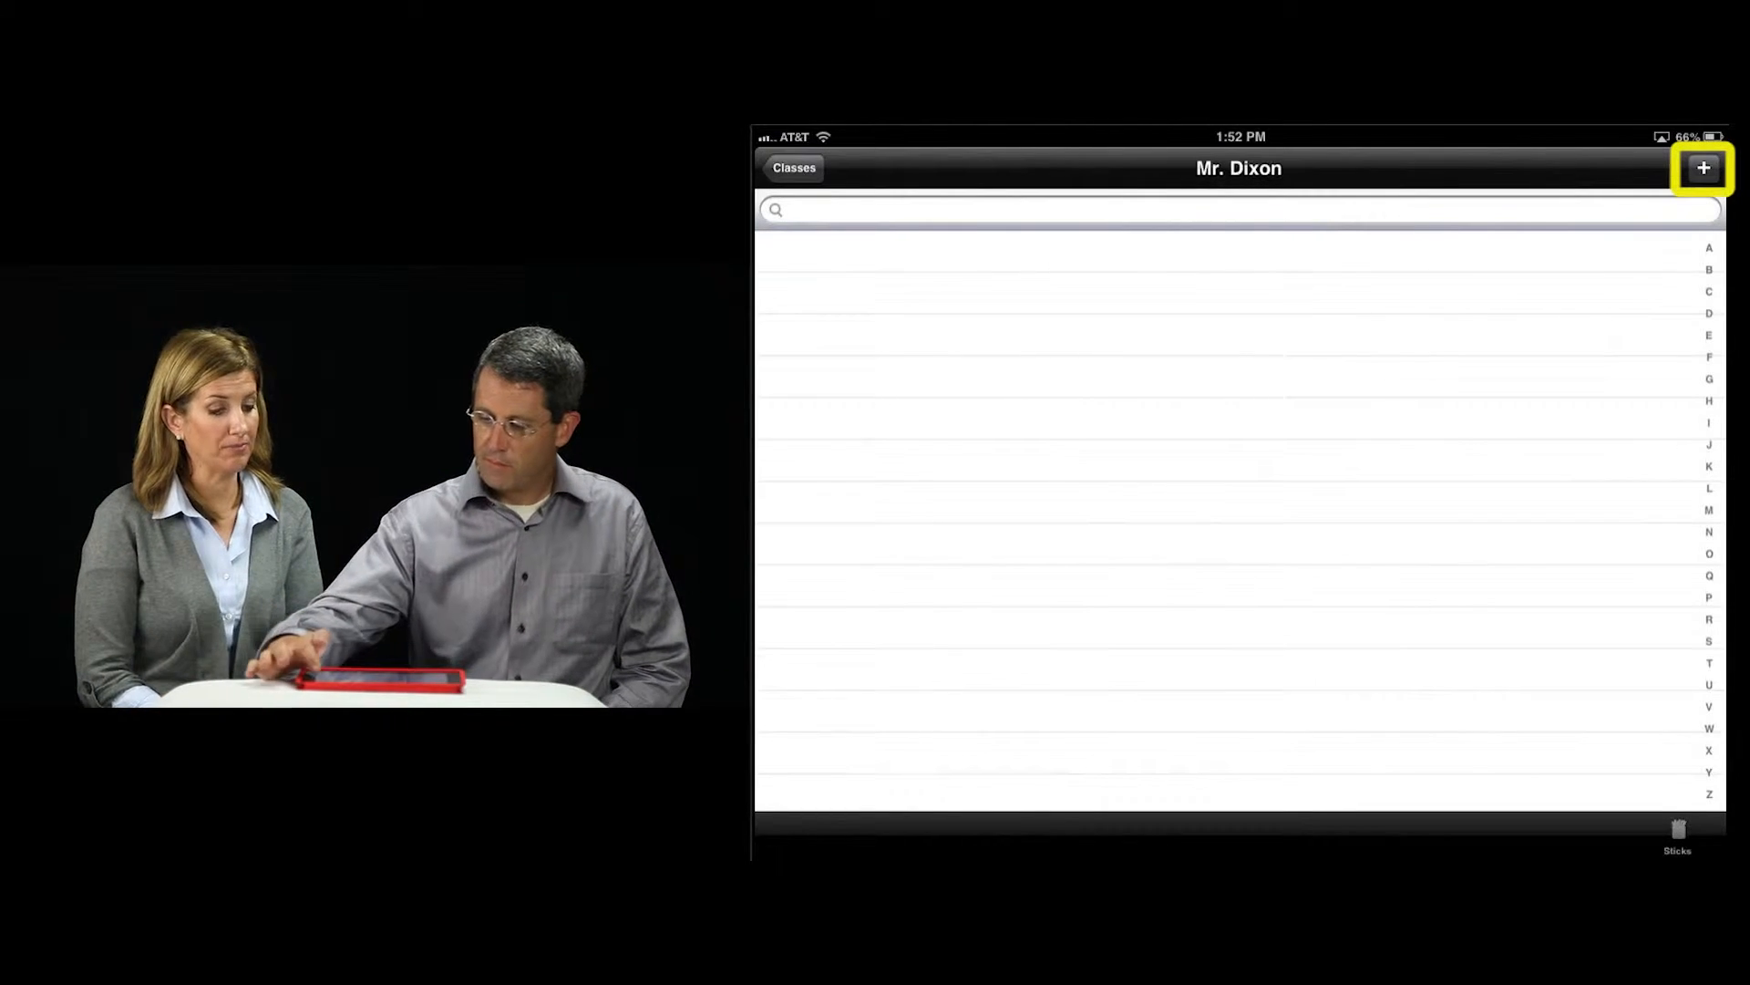
pyautogui.click(1705, 168)
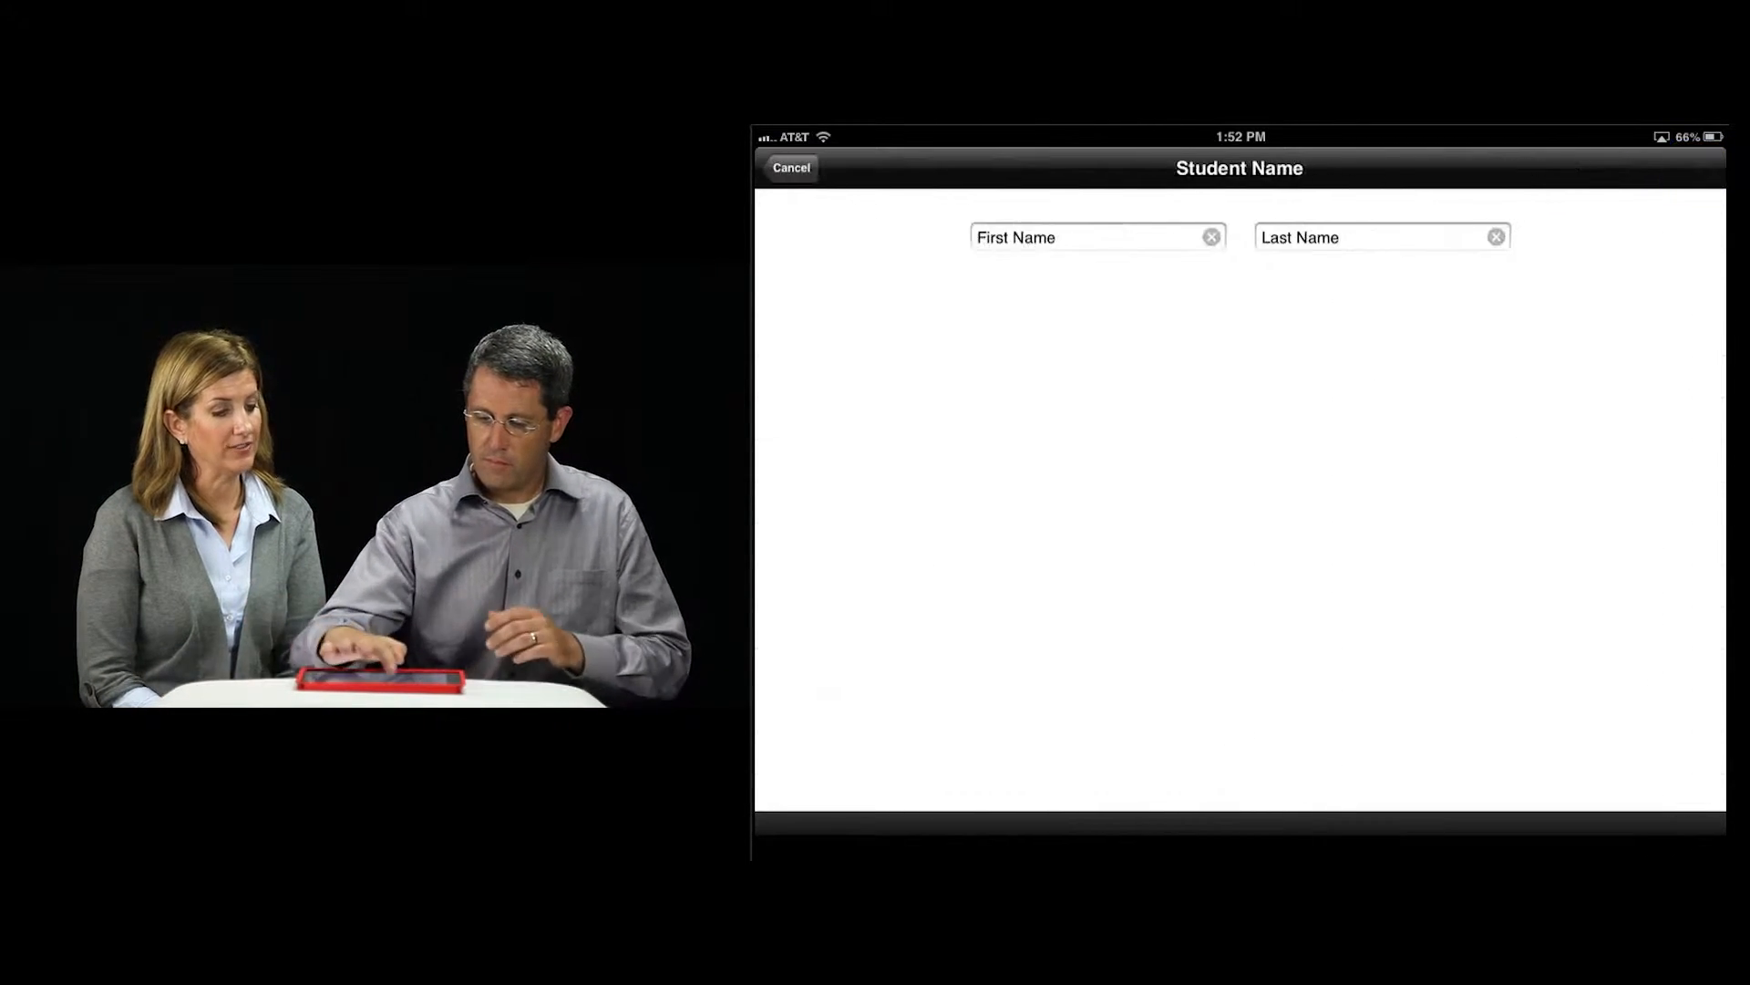
pyautogui.click(1096, 237)
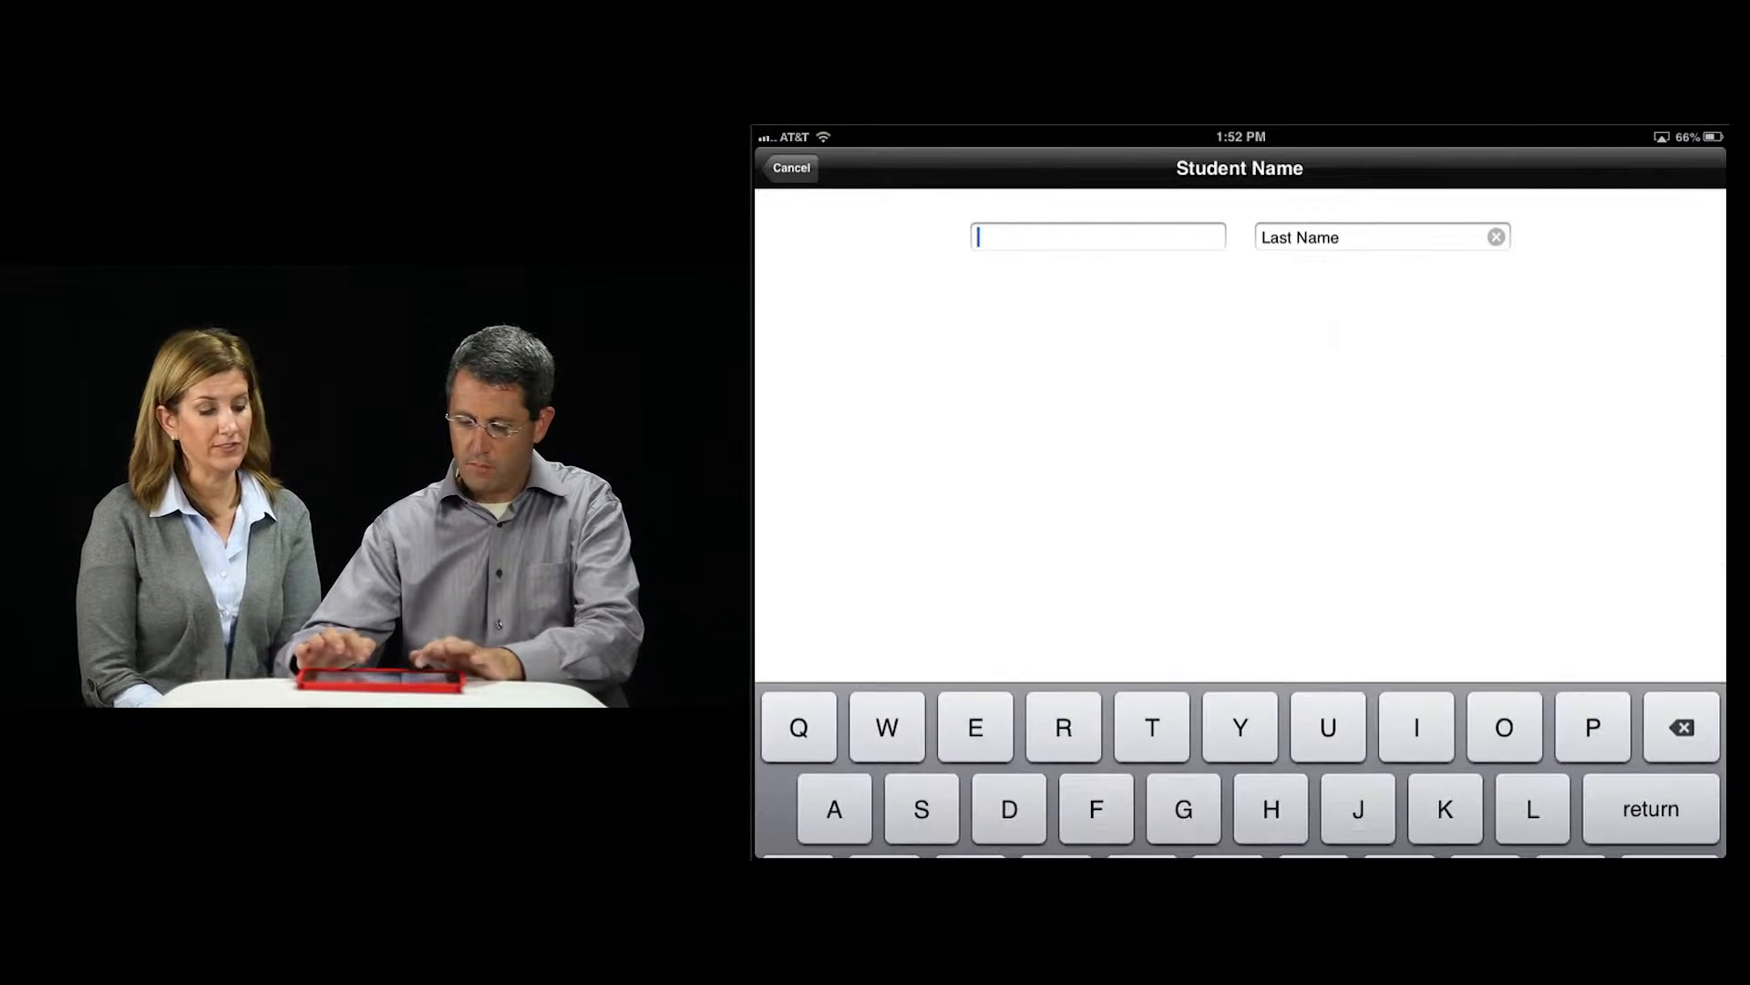
pyautogui.write('James')
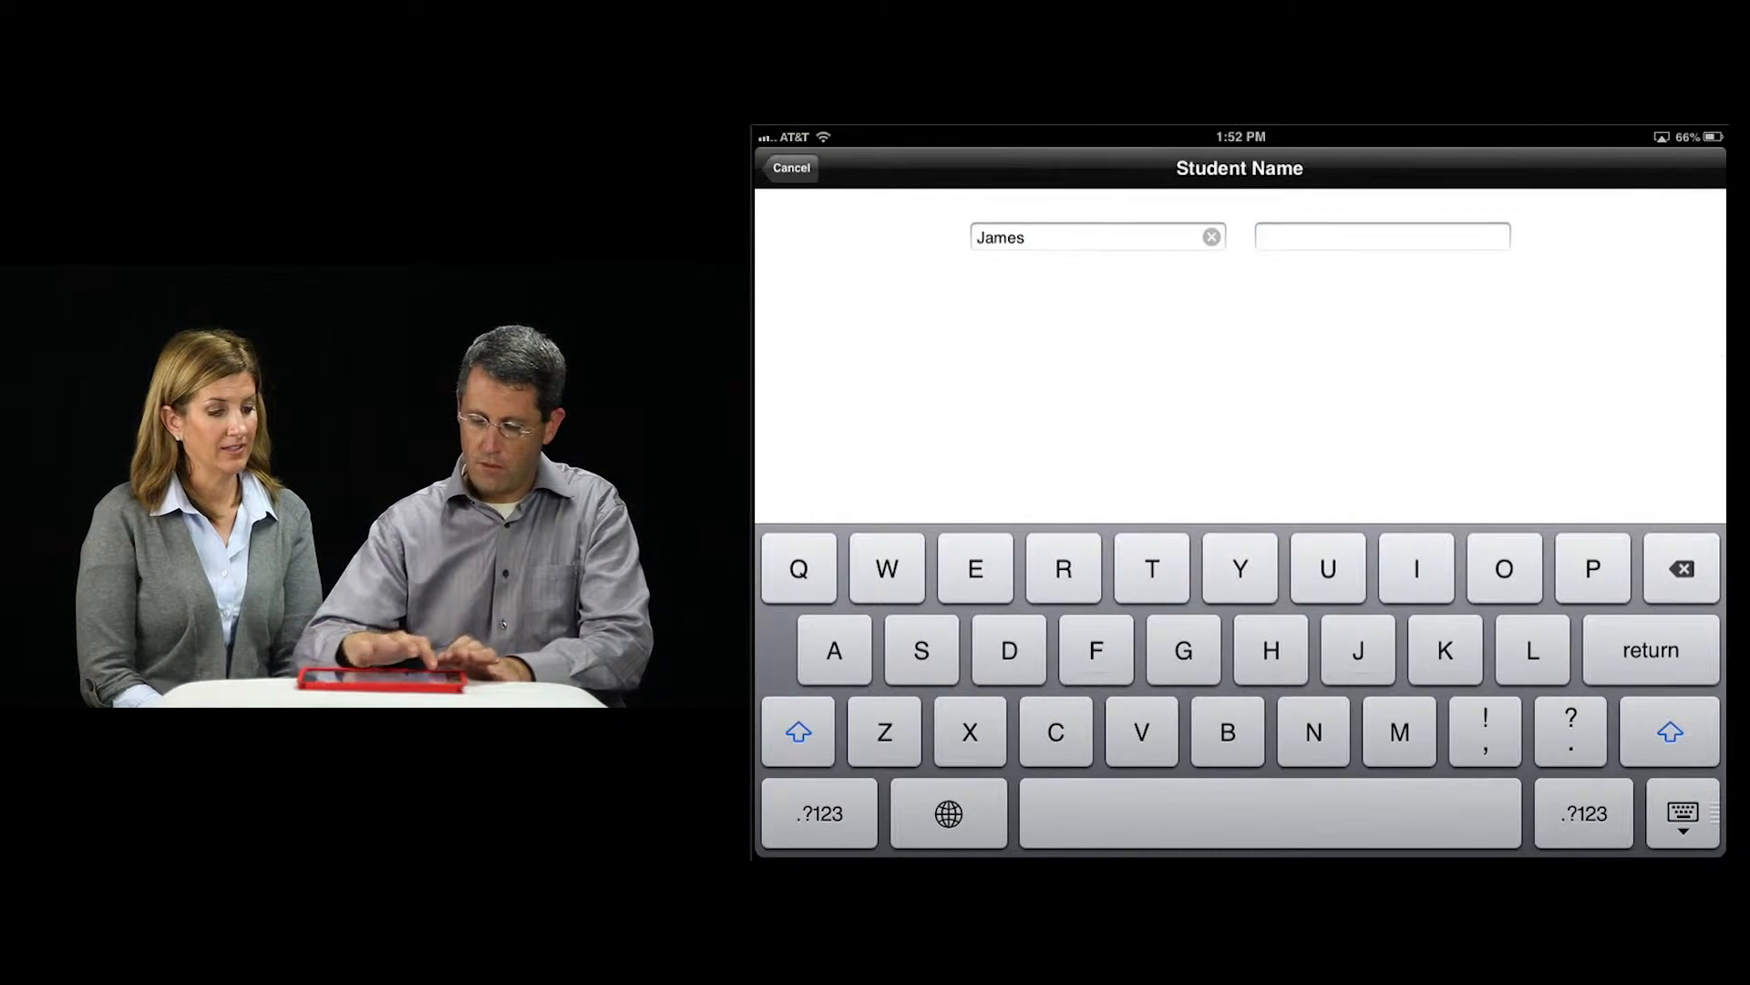
pyautogui.write('A')
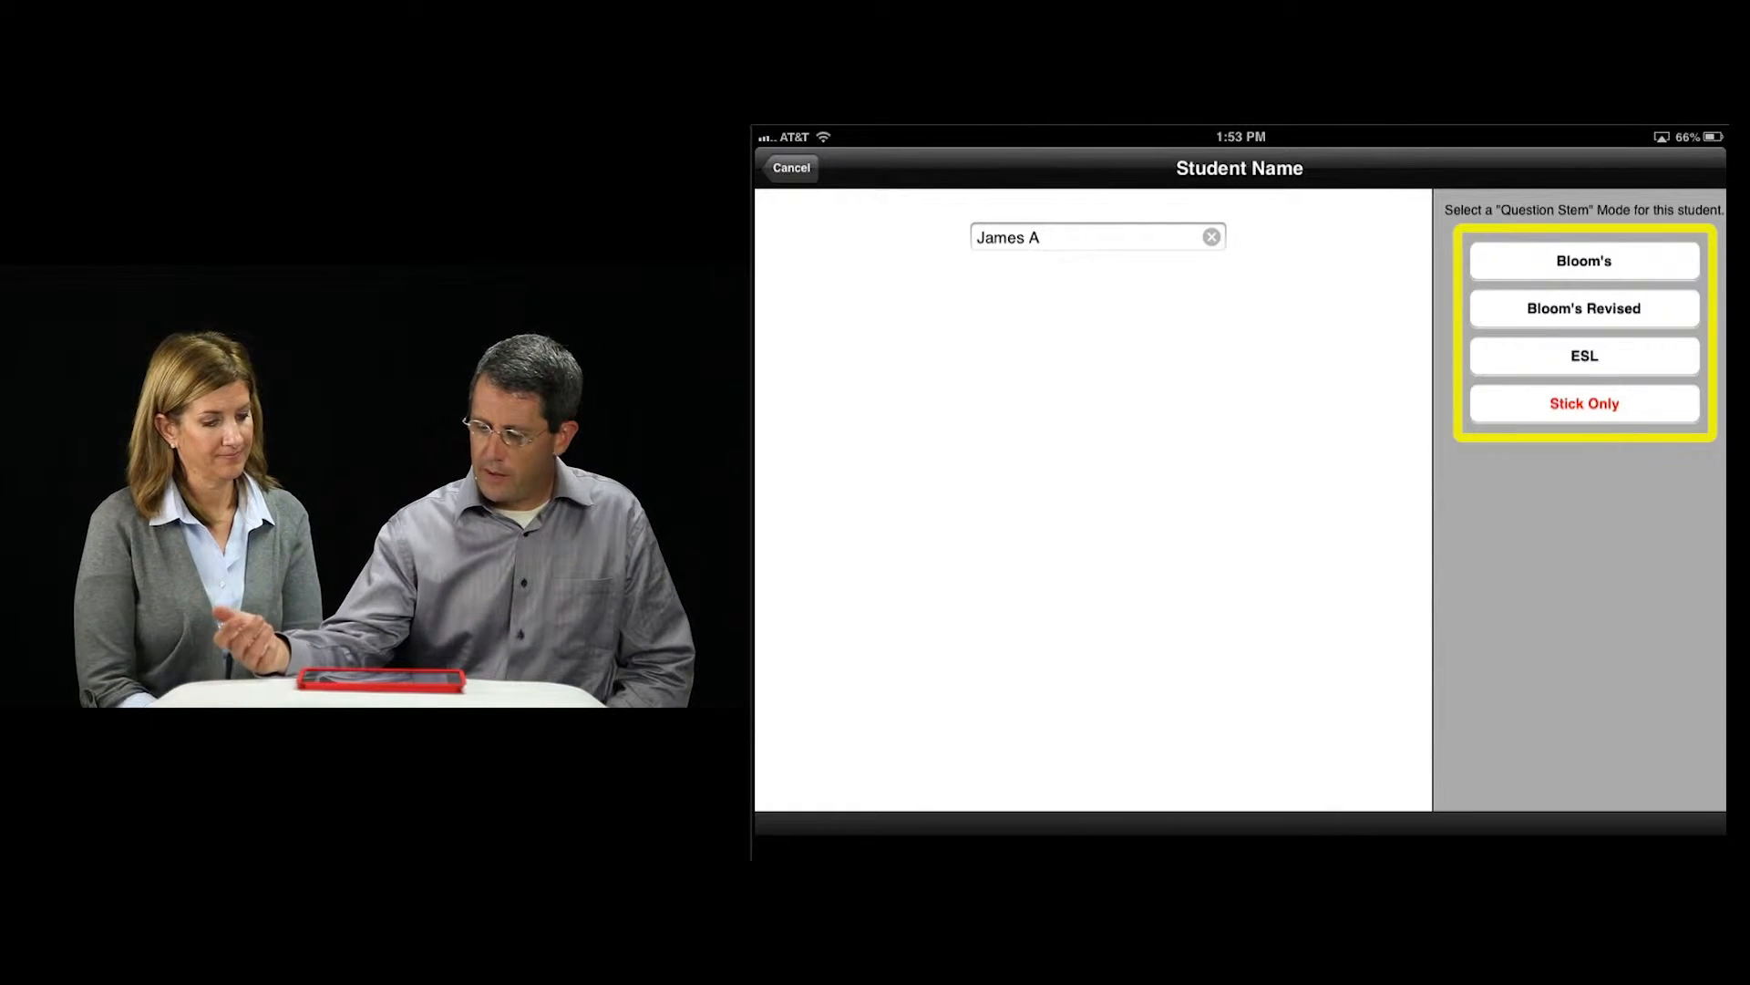
pyautogui.click(1583, 261)
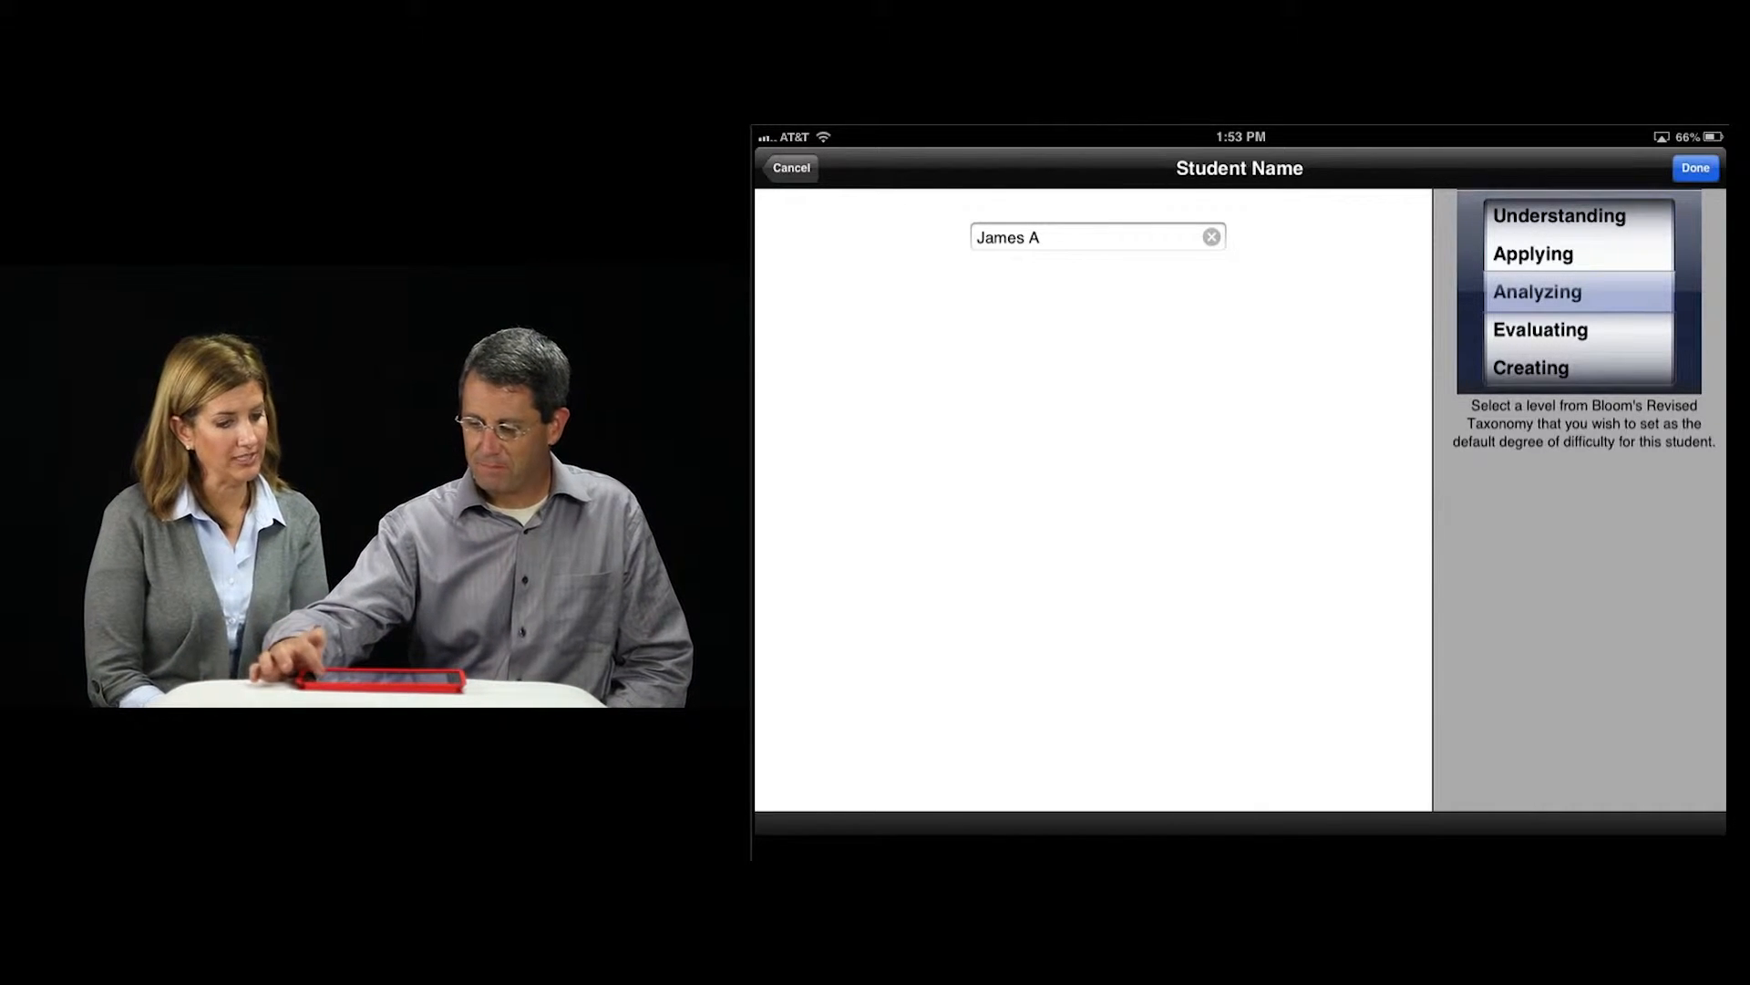
pyautogui.click(1694, 168)
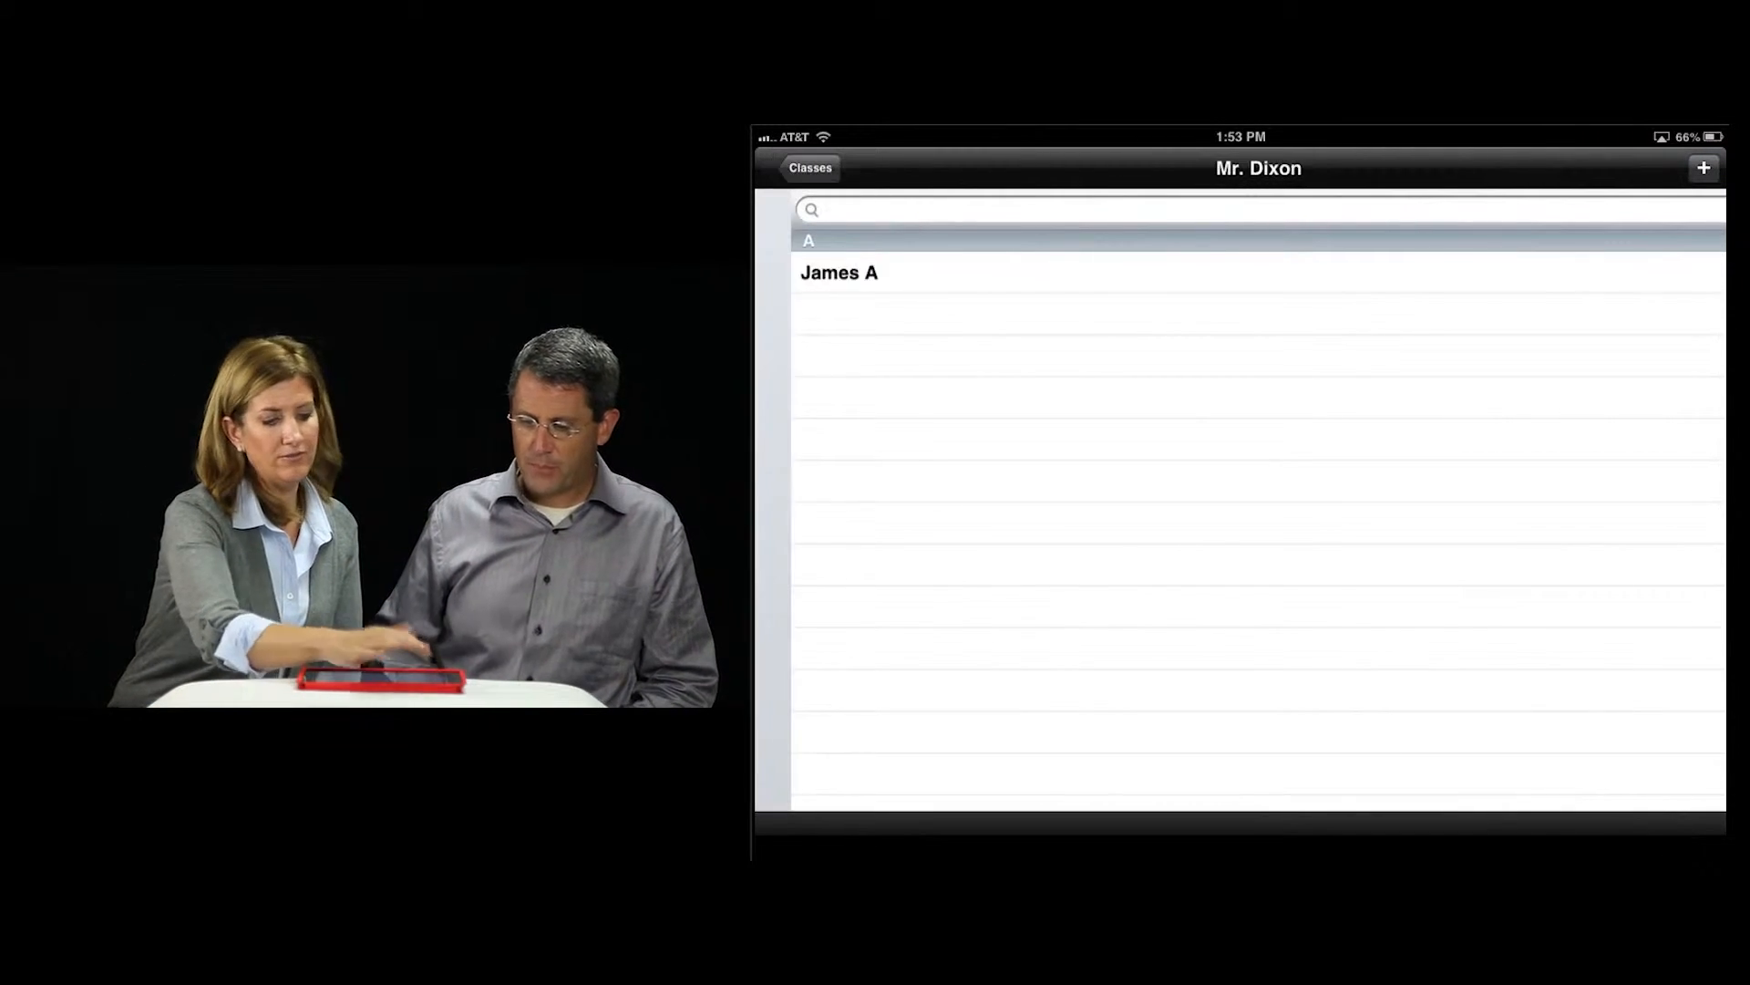
# Step: Return to the Classes list and enter Mrs. Gibson's class to draw David Bowie's stick
pyautogui.click(809, 167)
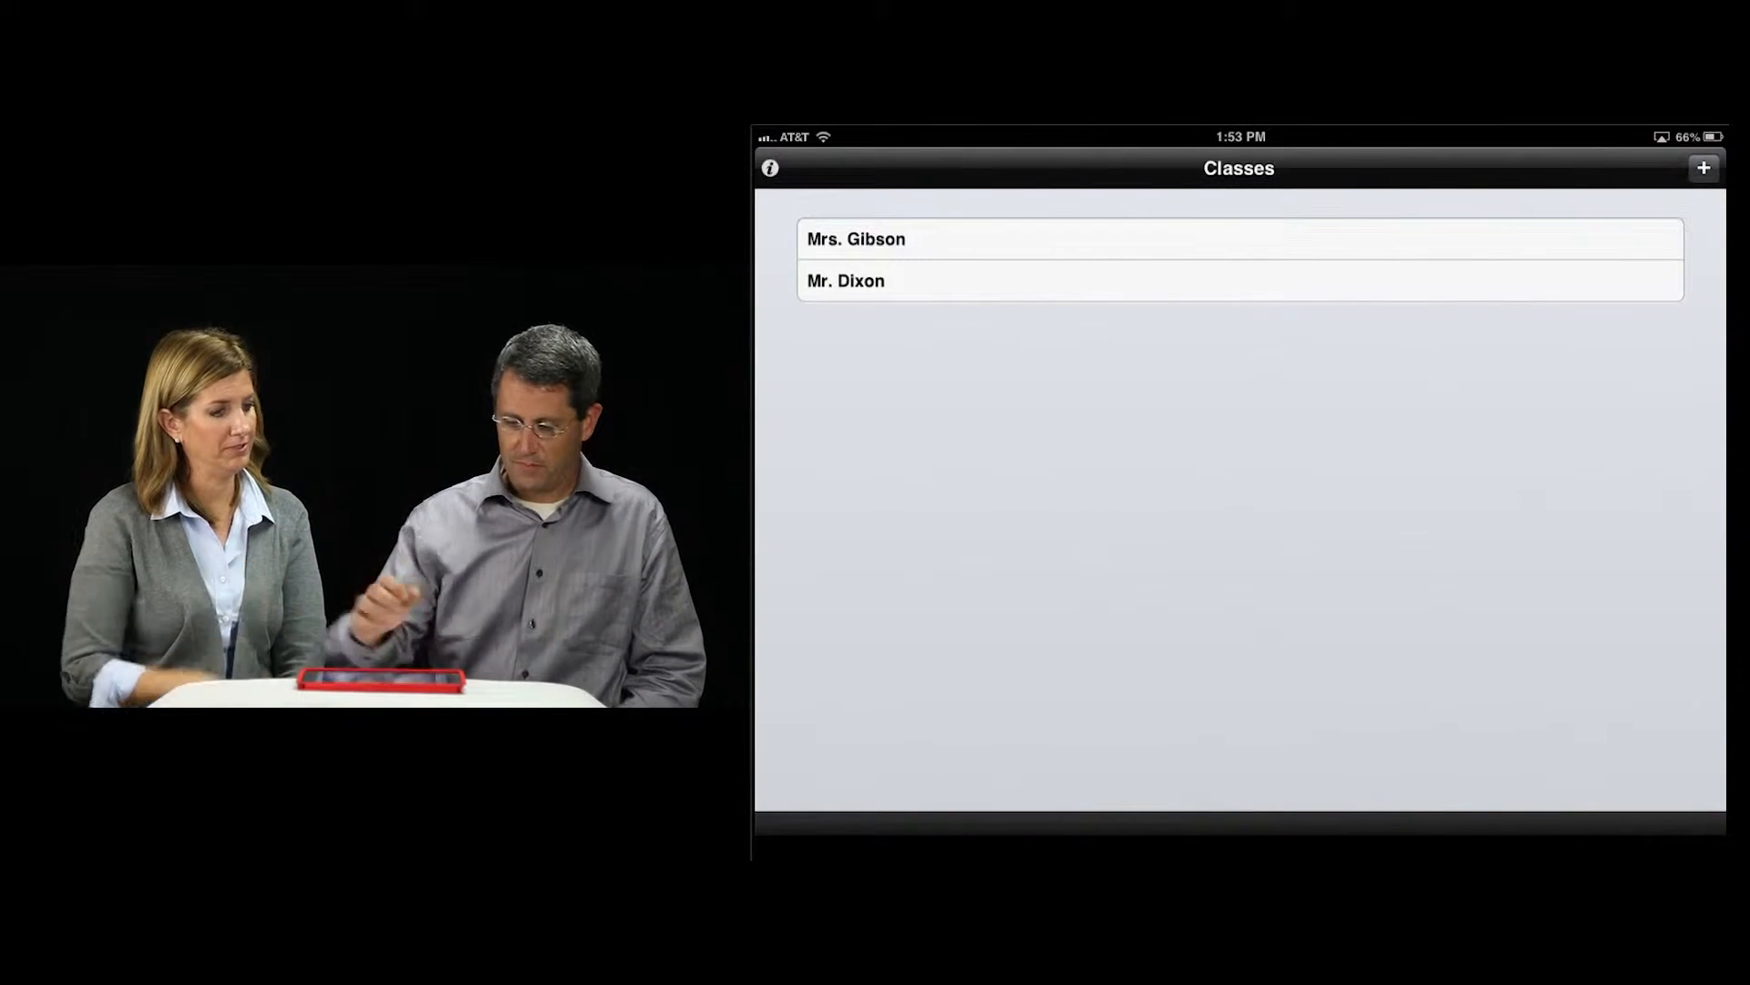
pyautogui.click(1238, 238)
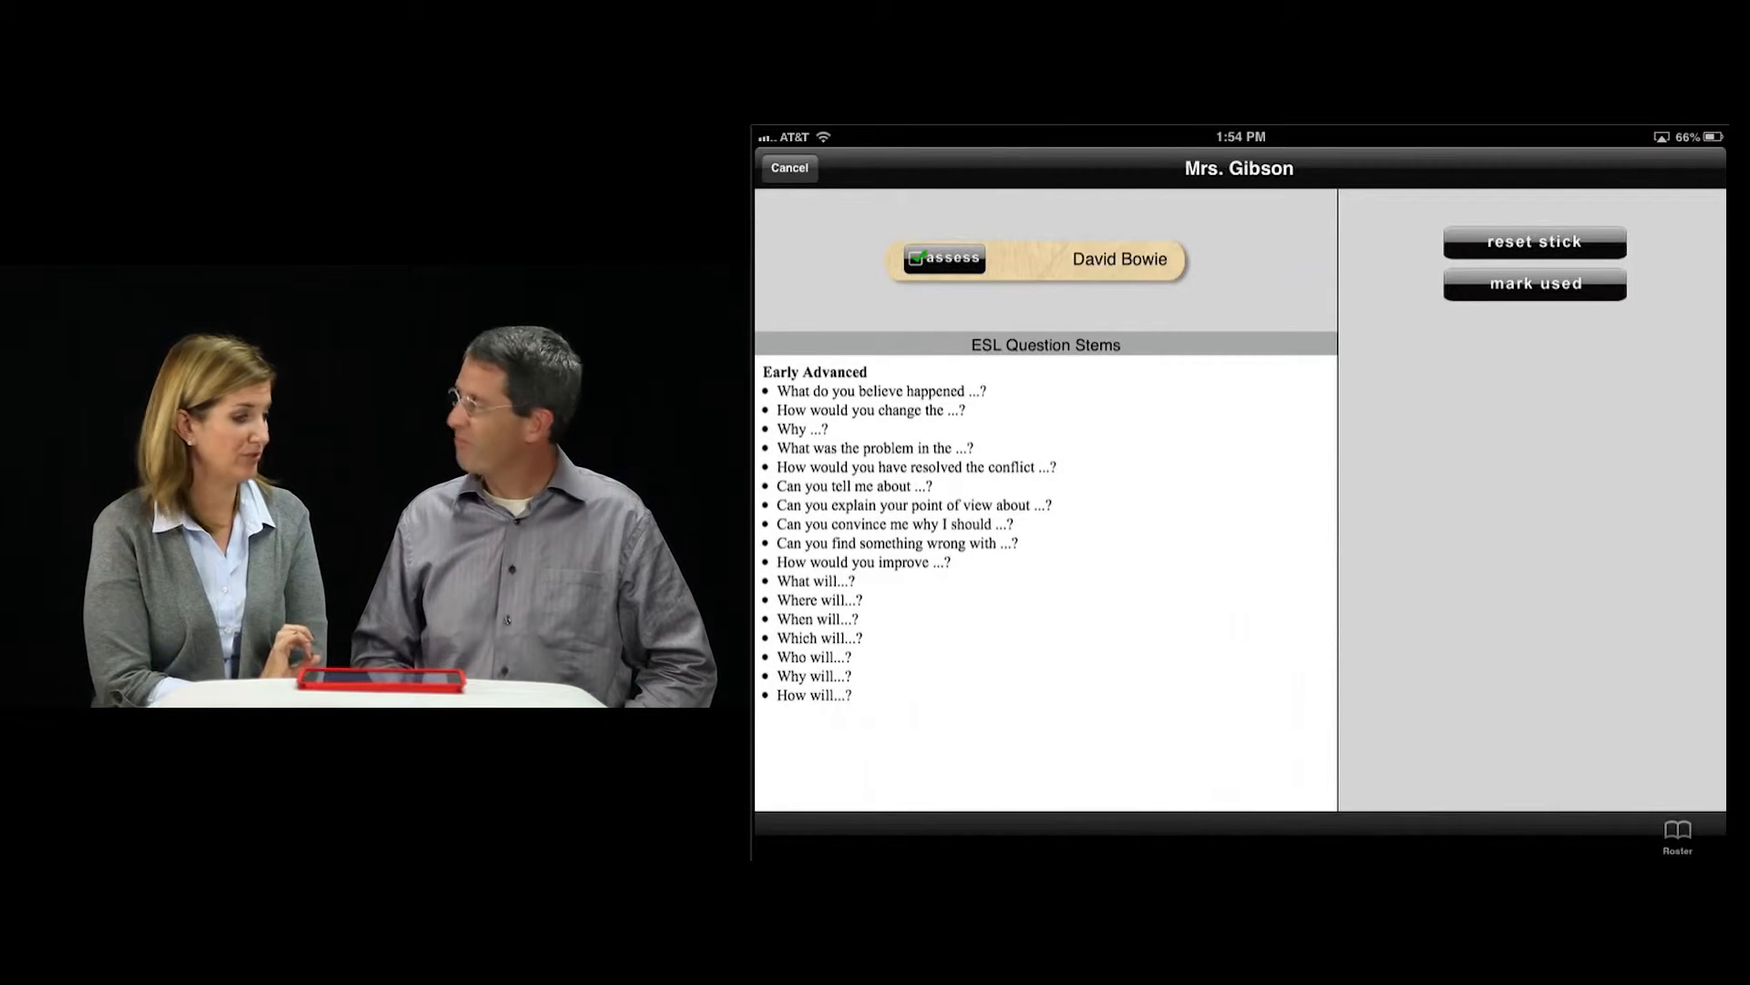
# Step: Assess David Bowie's answer as 3 = Simple Sentence on the Elaboration Rubric and mark the stick used
pyautogui.click(943, 257)
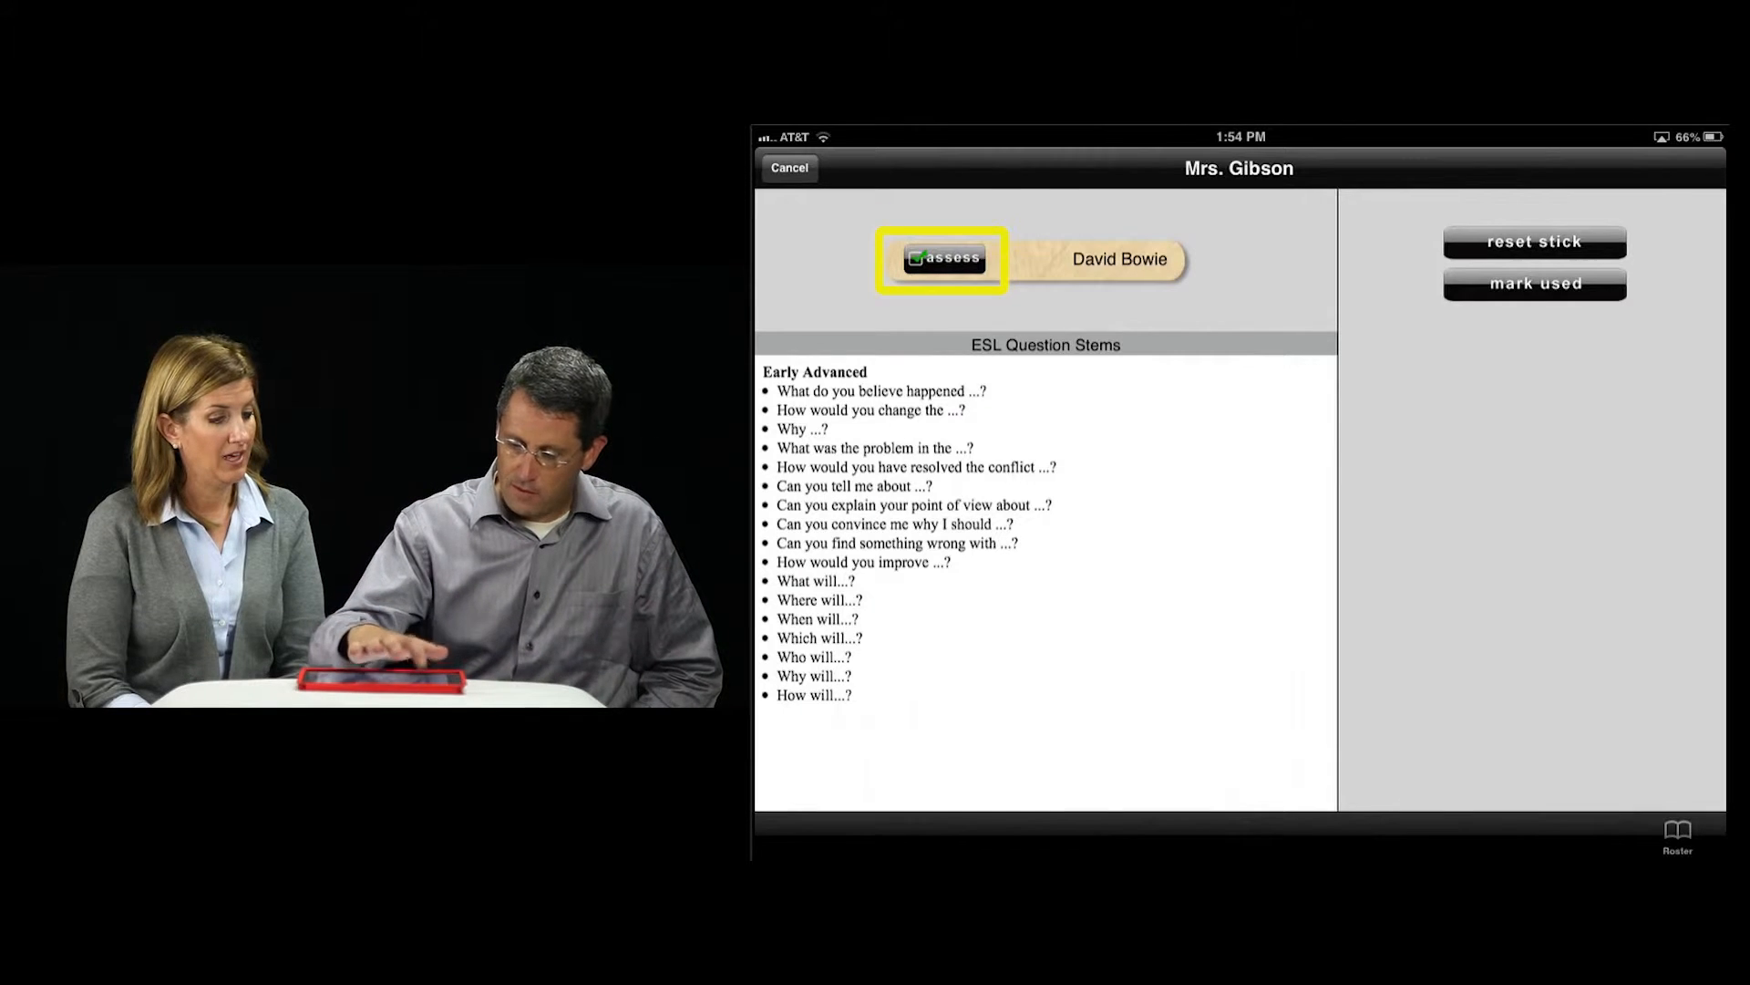
pyautogui.click(942, 257)
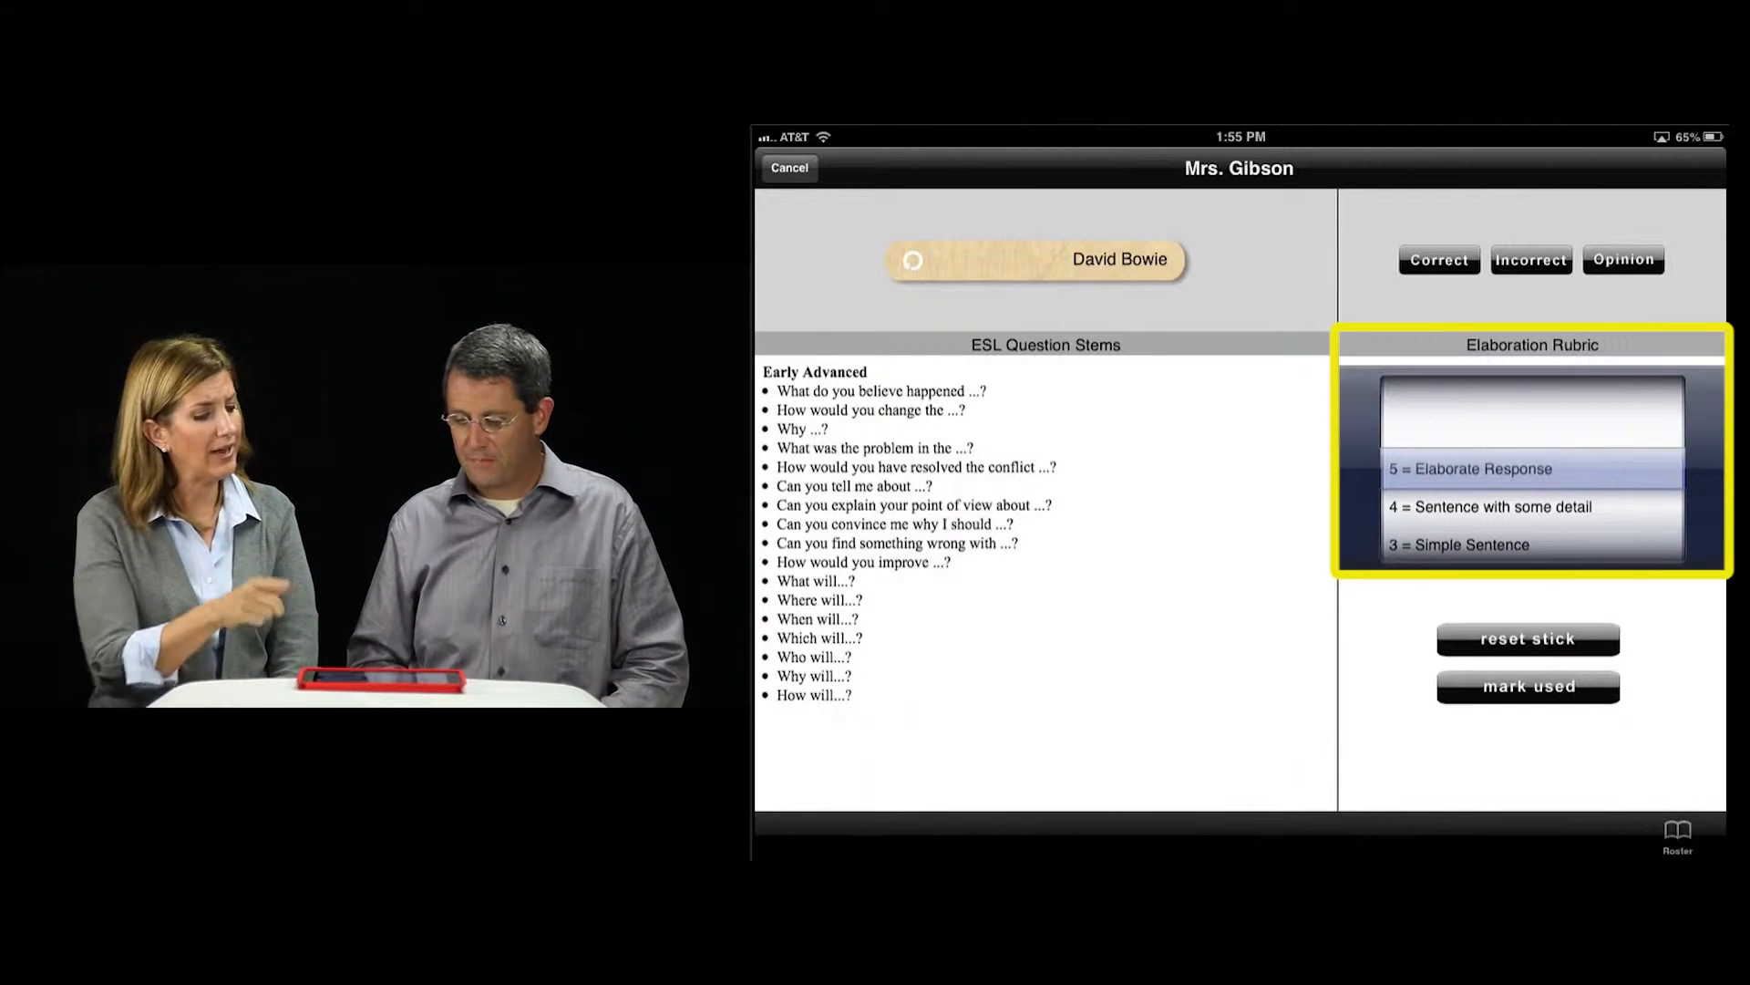
pyautogui.scroll(-3)
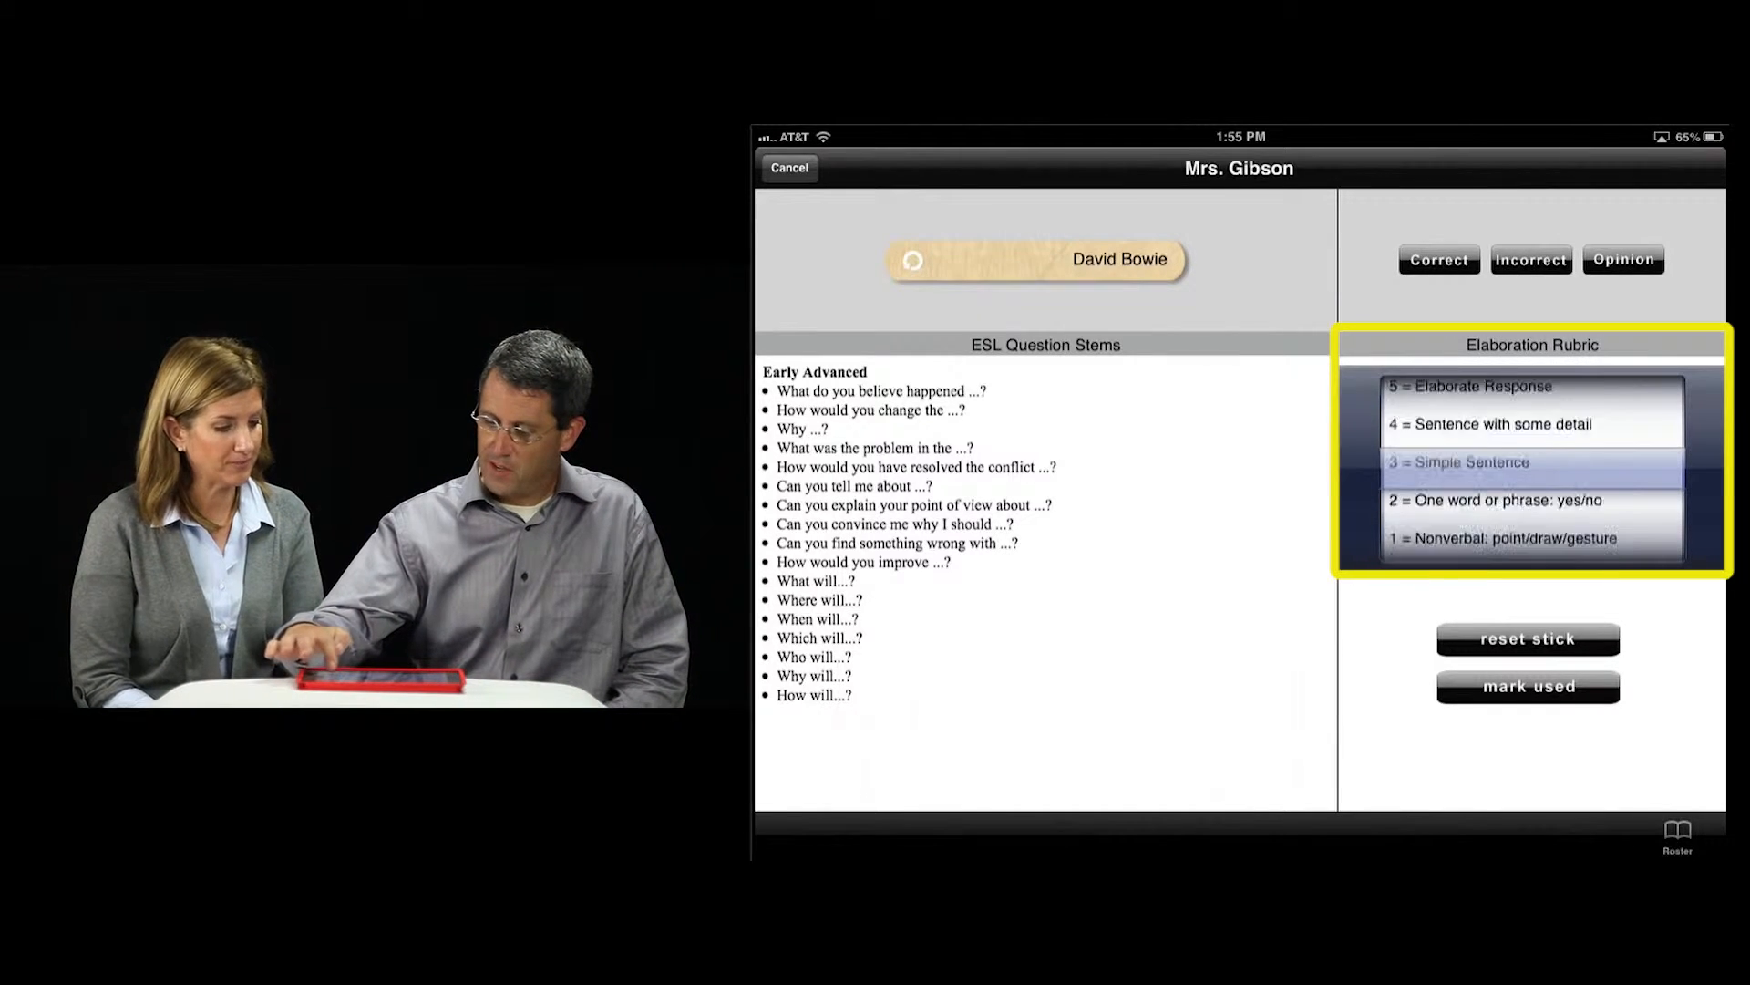
pyautogui.click(1529, 446)
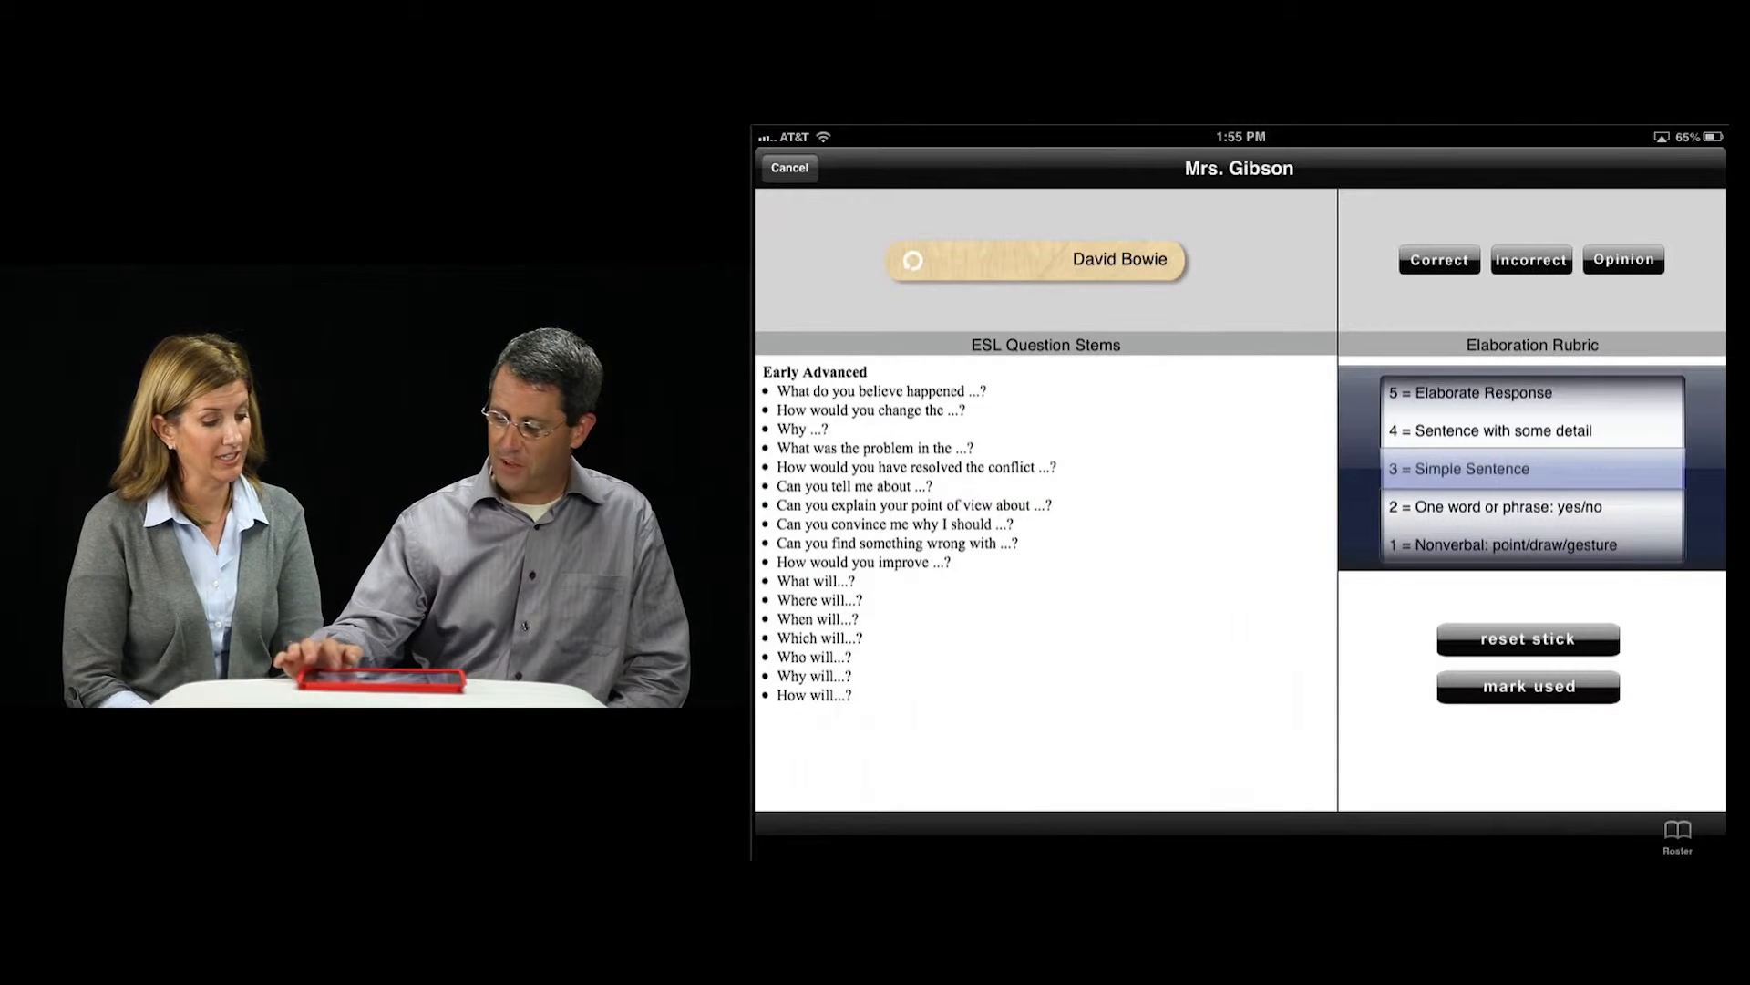
pyautogui.click(788, 167)
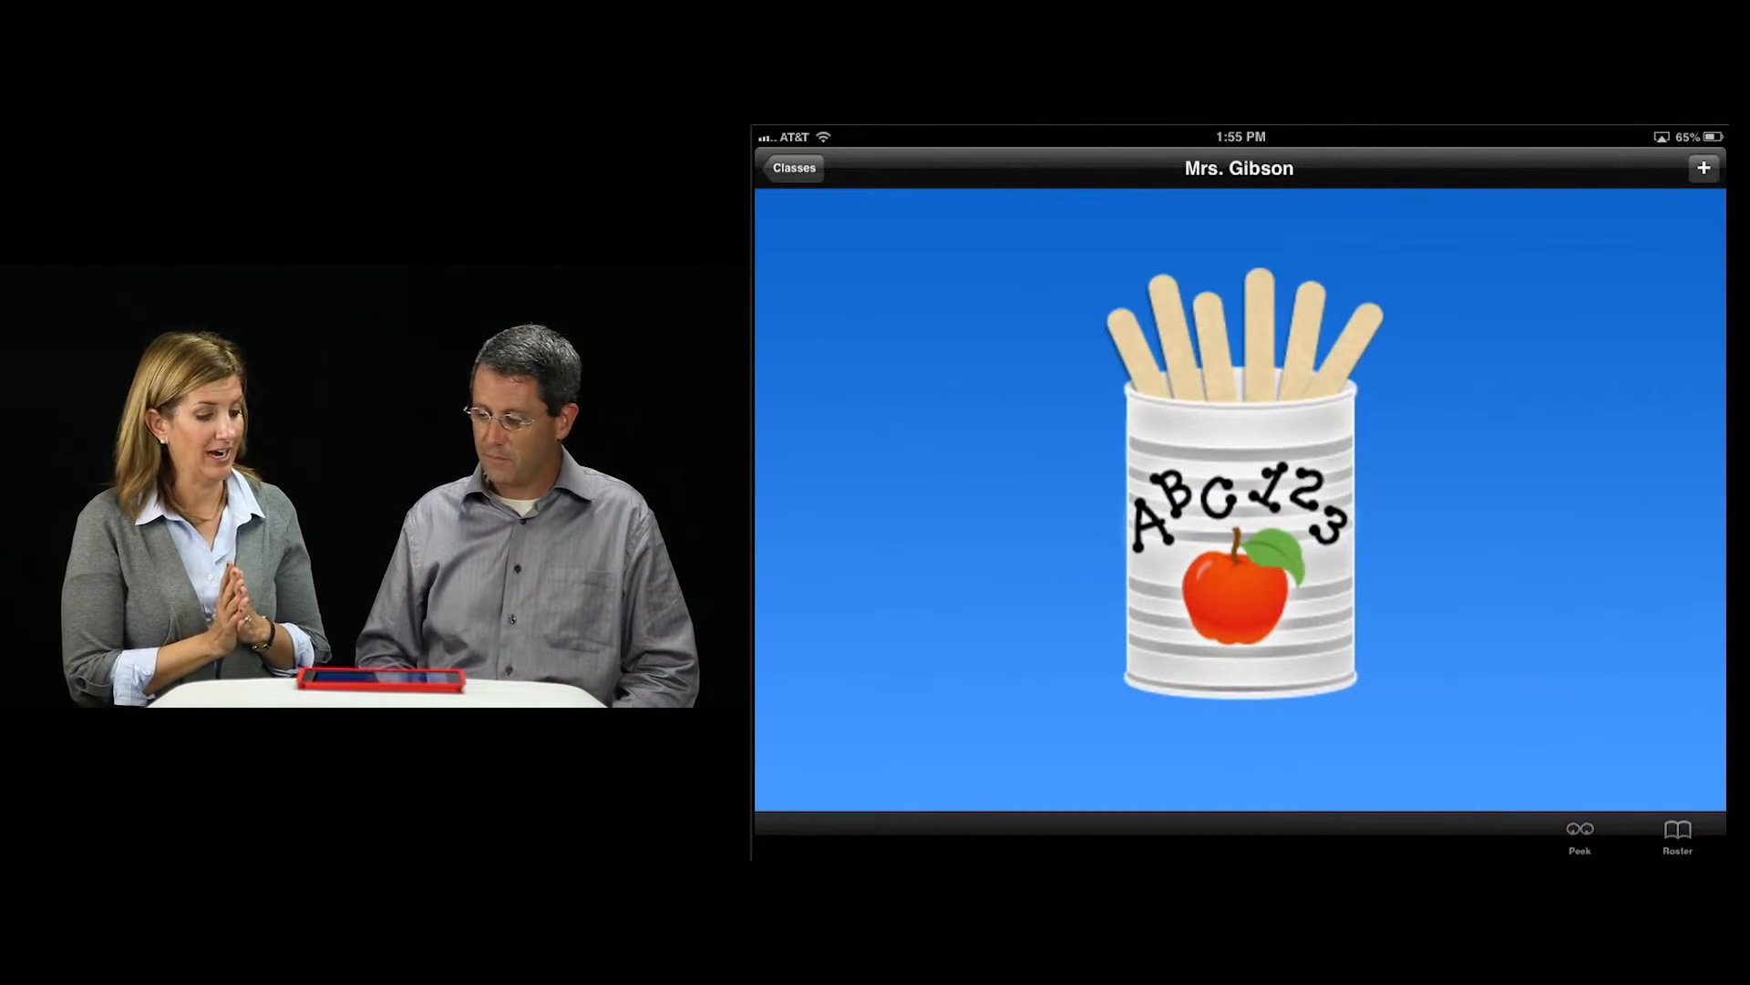
# Step: From Mrs. Gibson's roster, view David Bowie's Student Info with 66% correct and 2.50 response average
pyautogui.click(1678, 833)
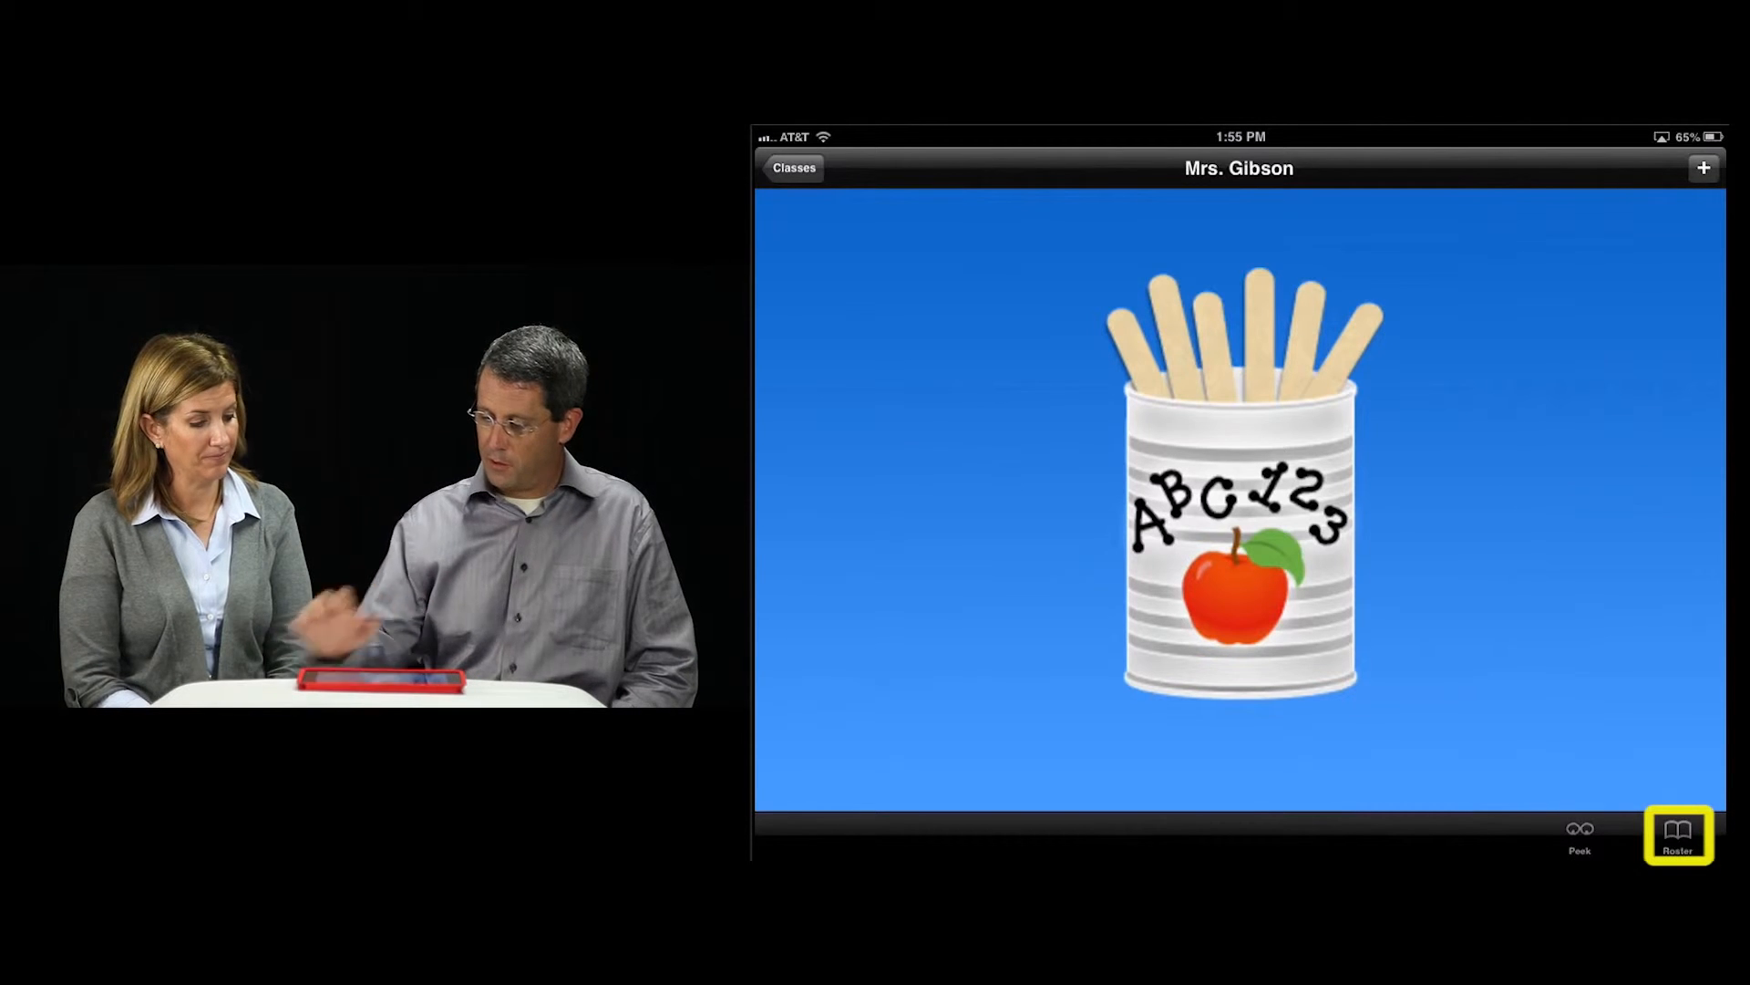
pyautogui.click(1677, 833)
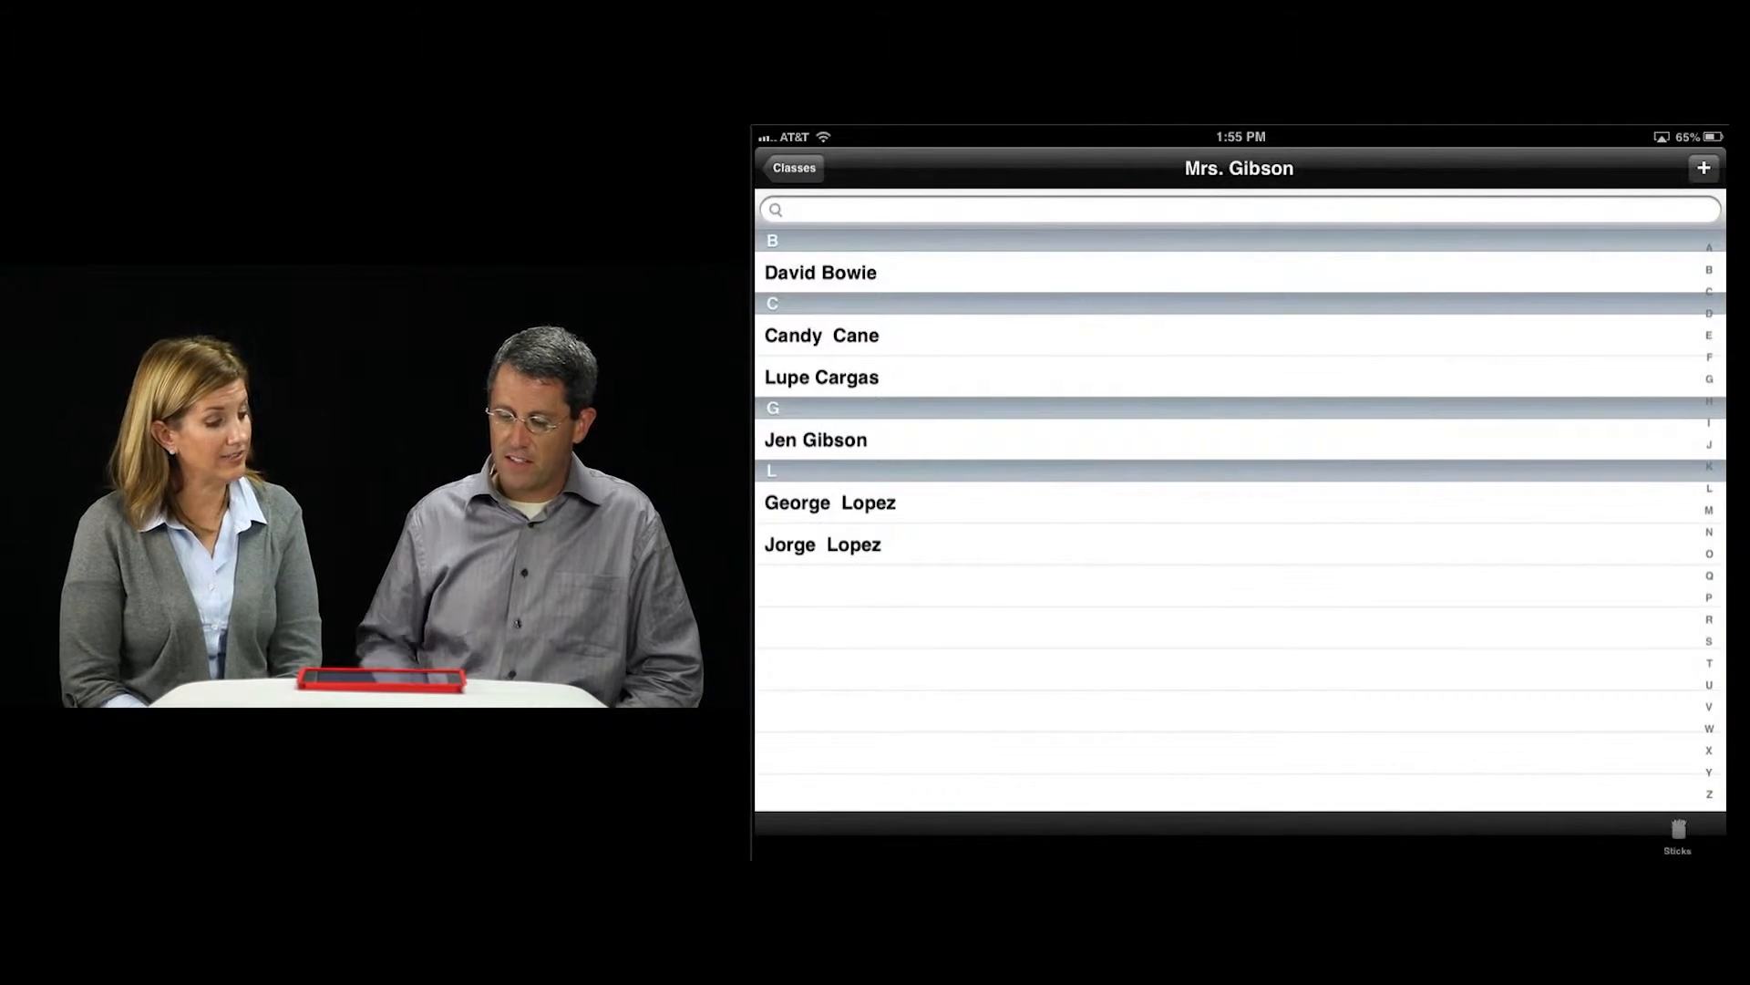
pyautogui.click(818, 271)
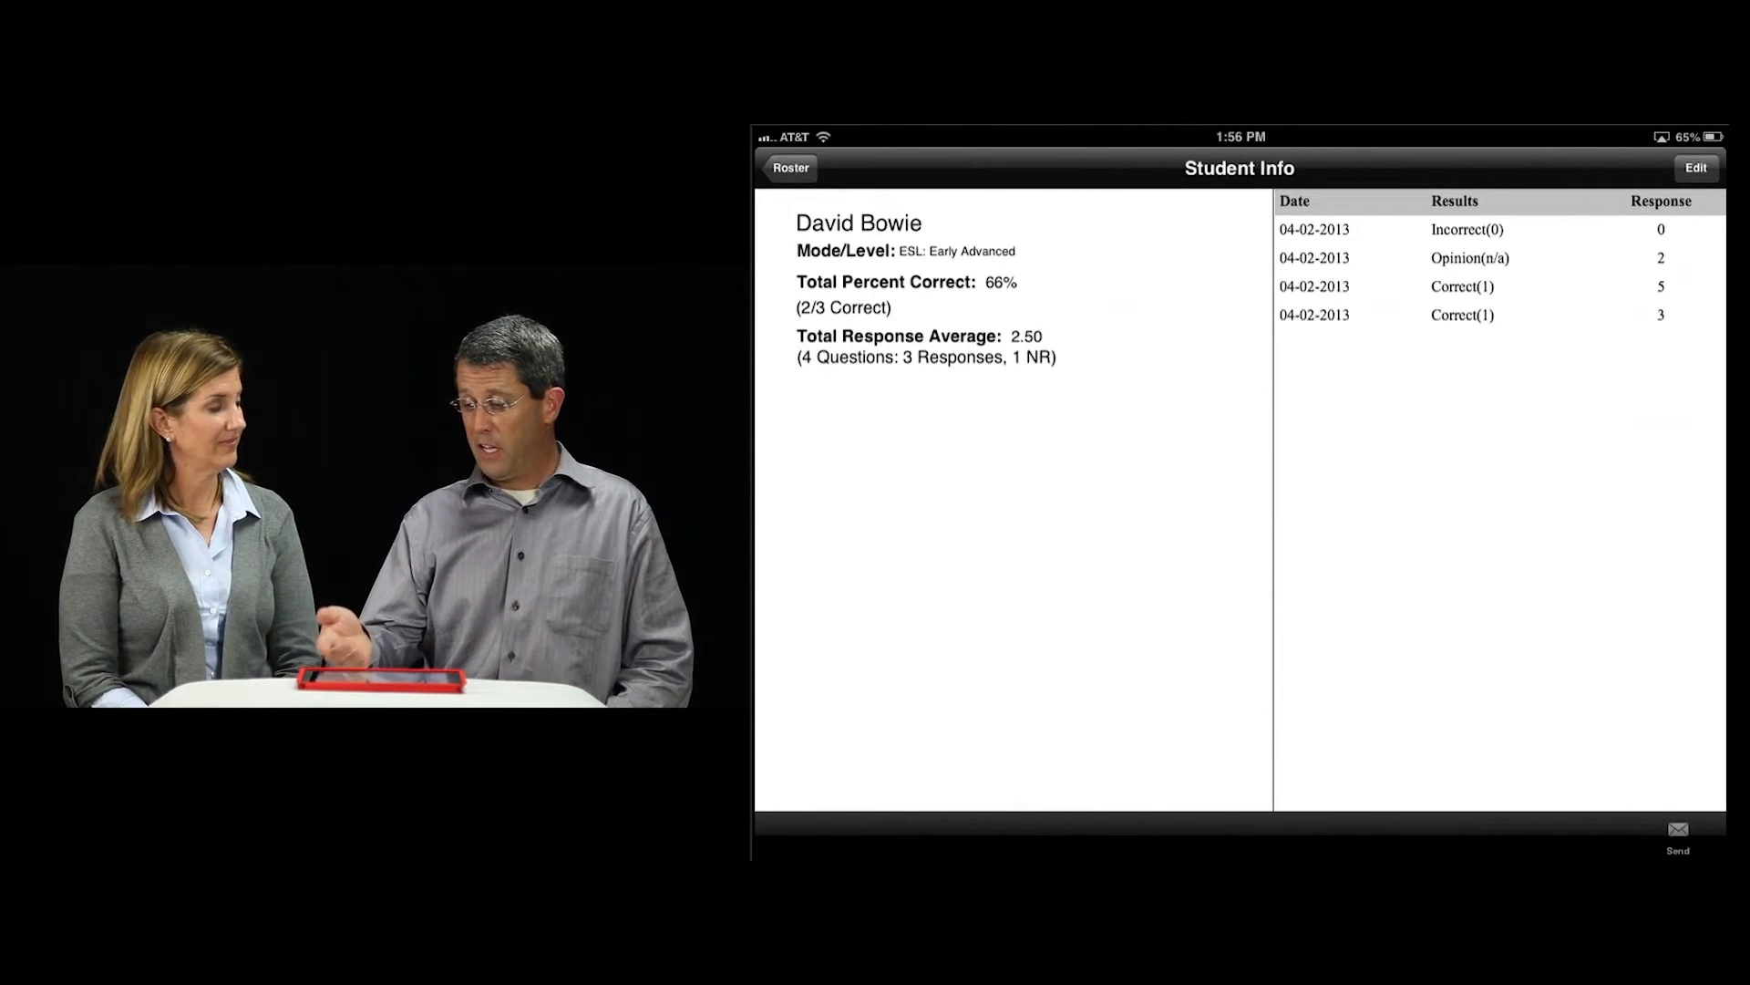
pyautogui.click(1677, 836)
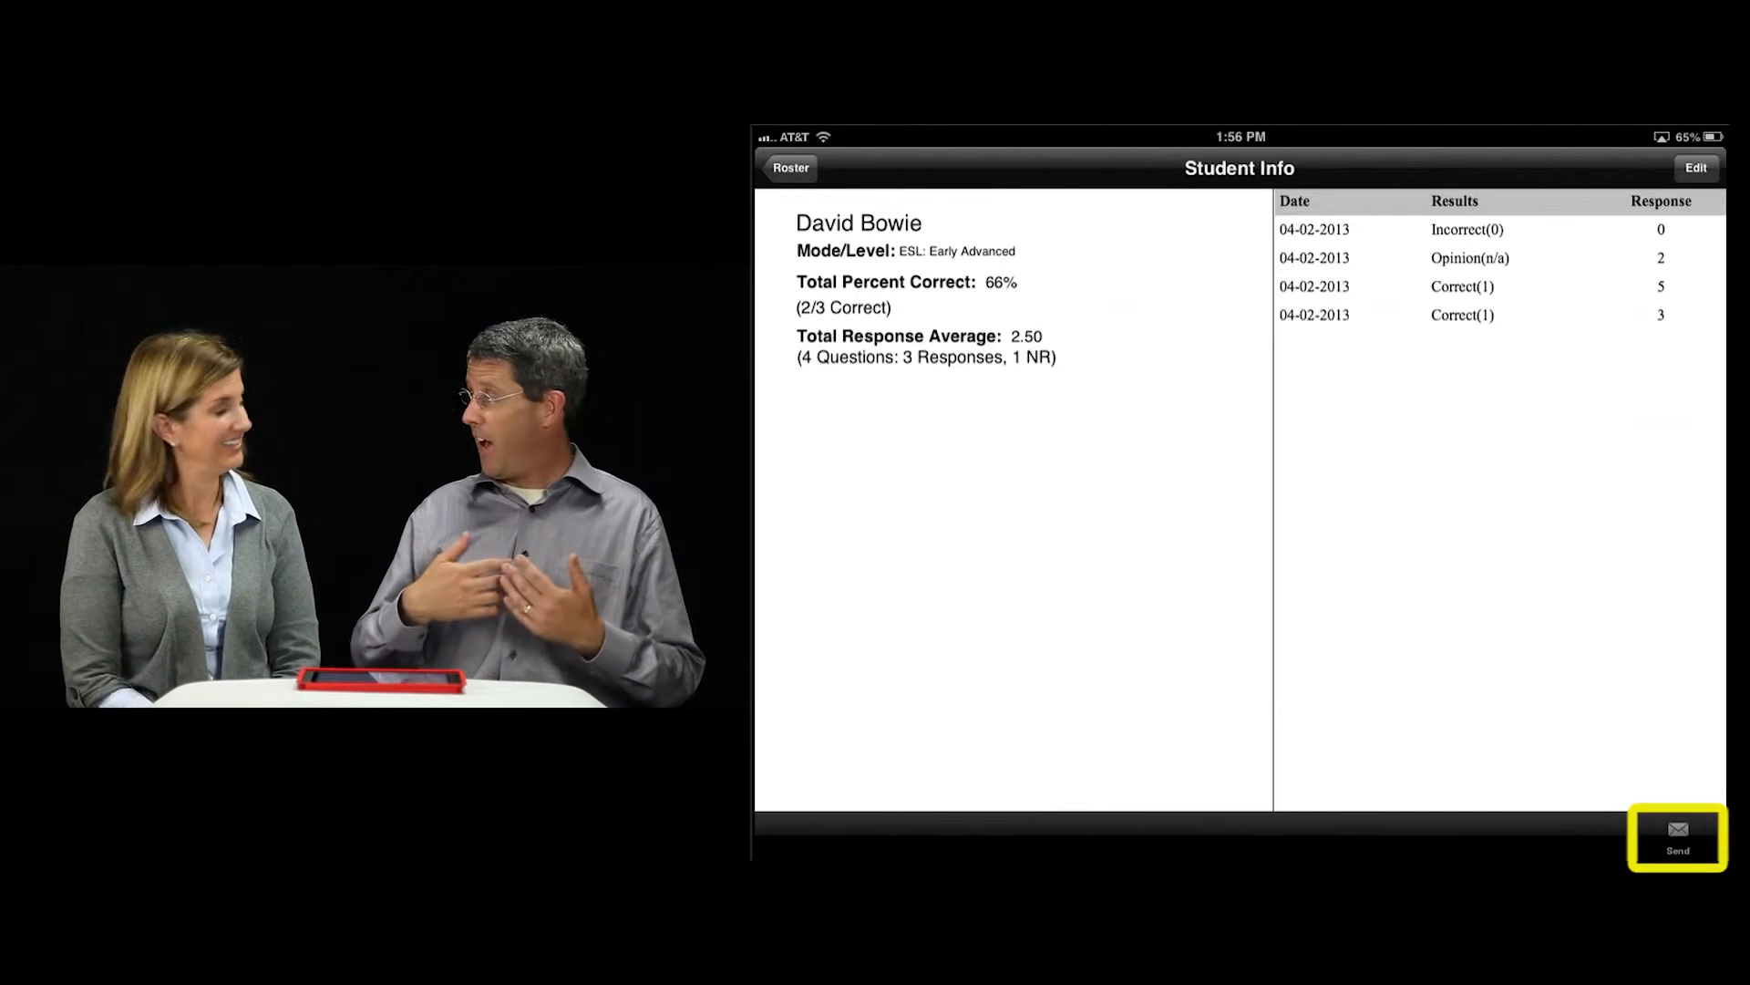
# Step: Draft an email of David Bowie's report via Send, cancel it, and back out to the Classes list
pyautogui.click(1677, 837)
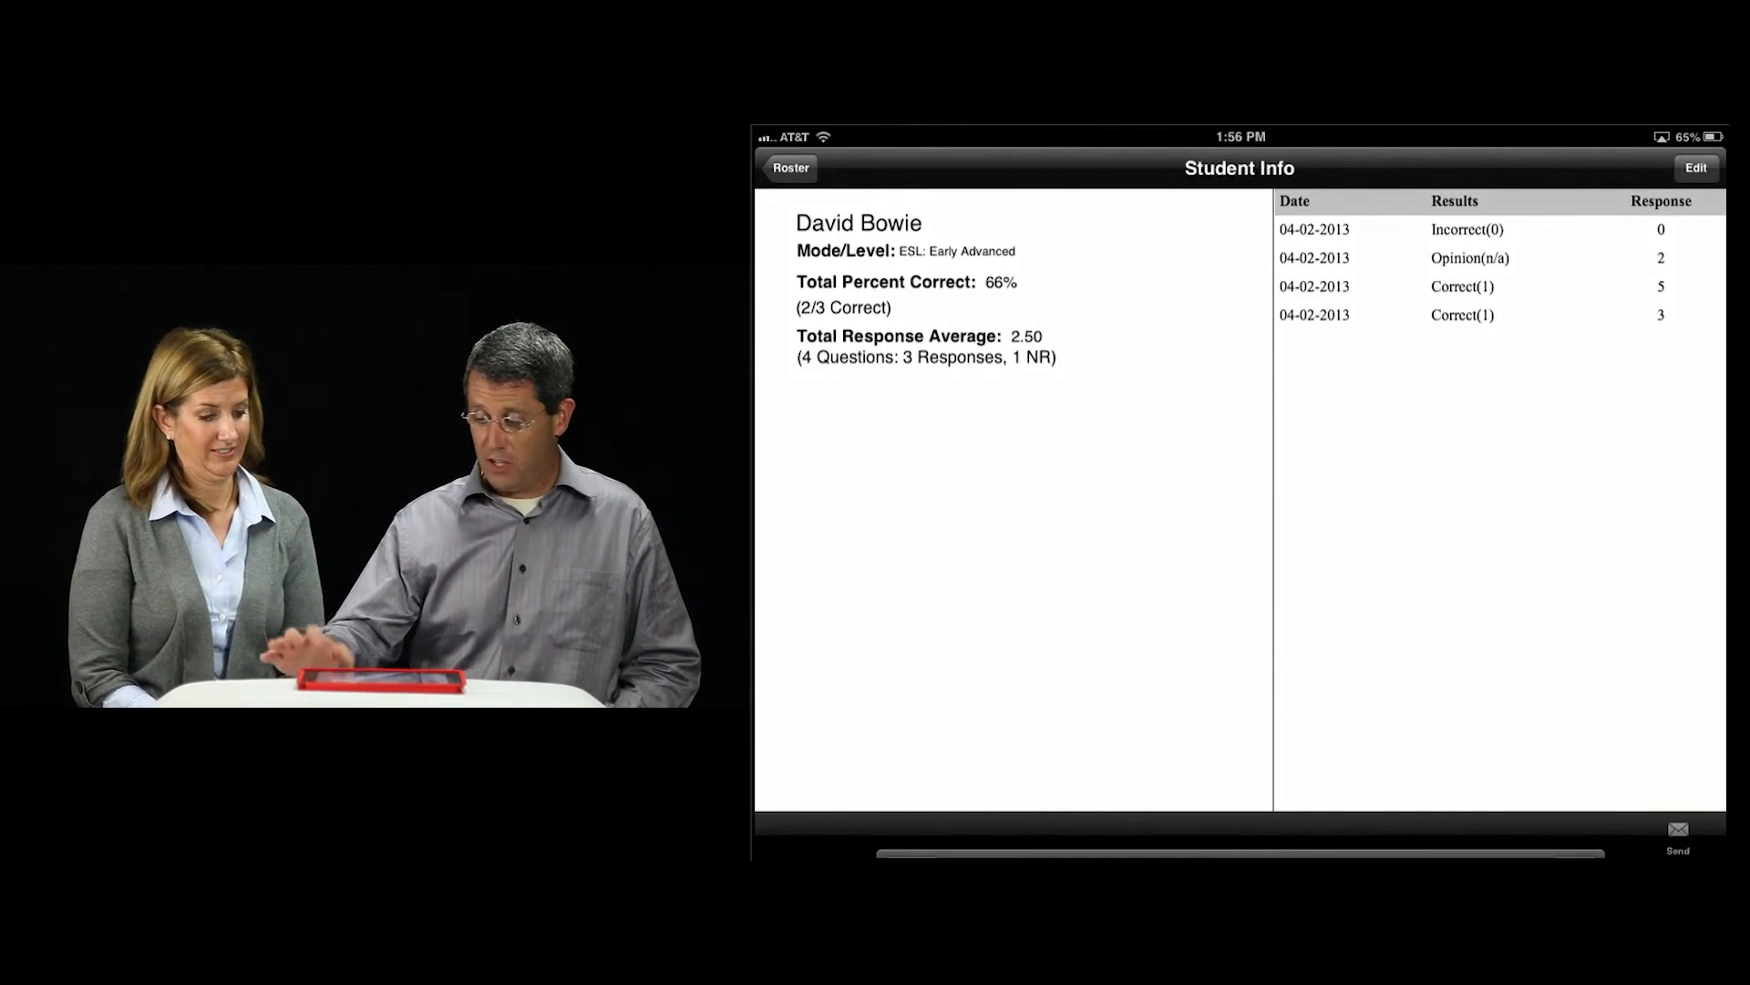
pyautogui.click(1678, 835)
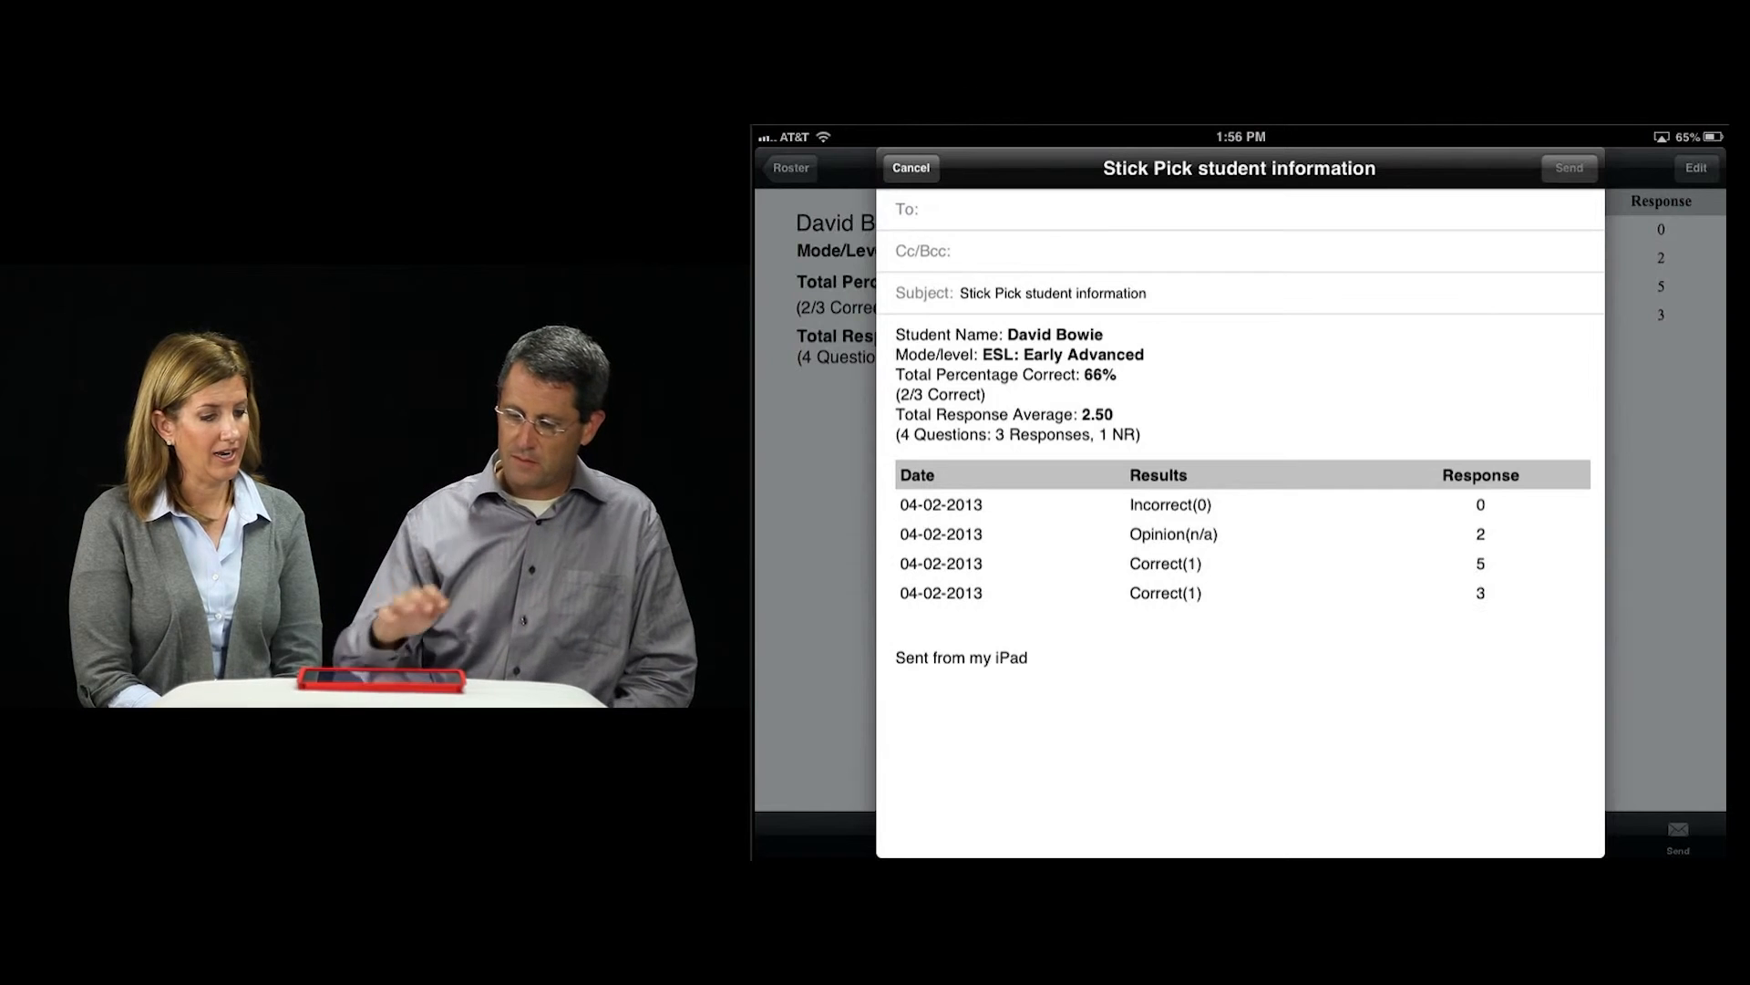
pyautogui.click(910, 168)
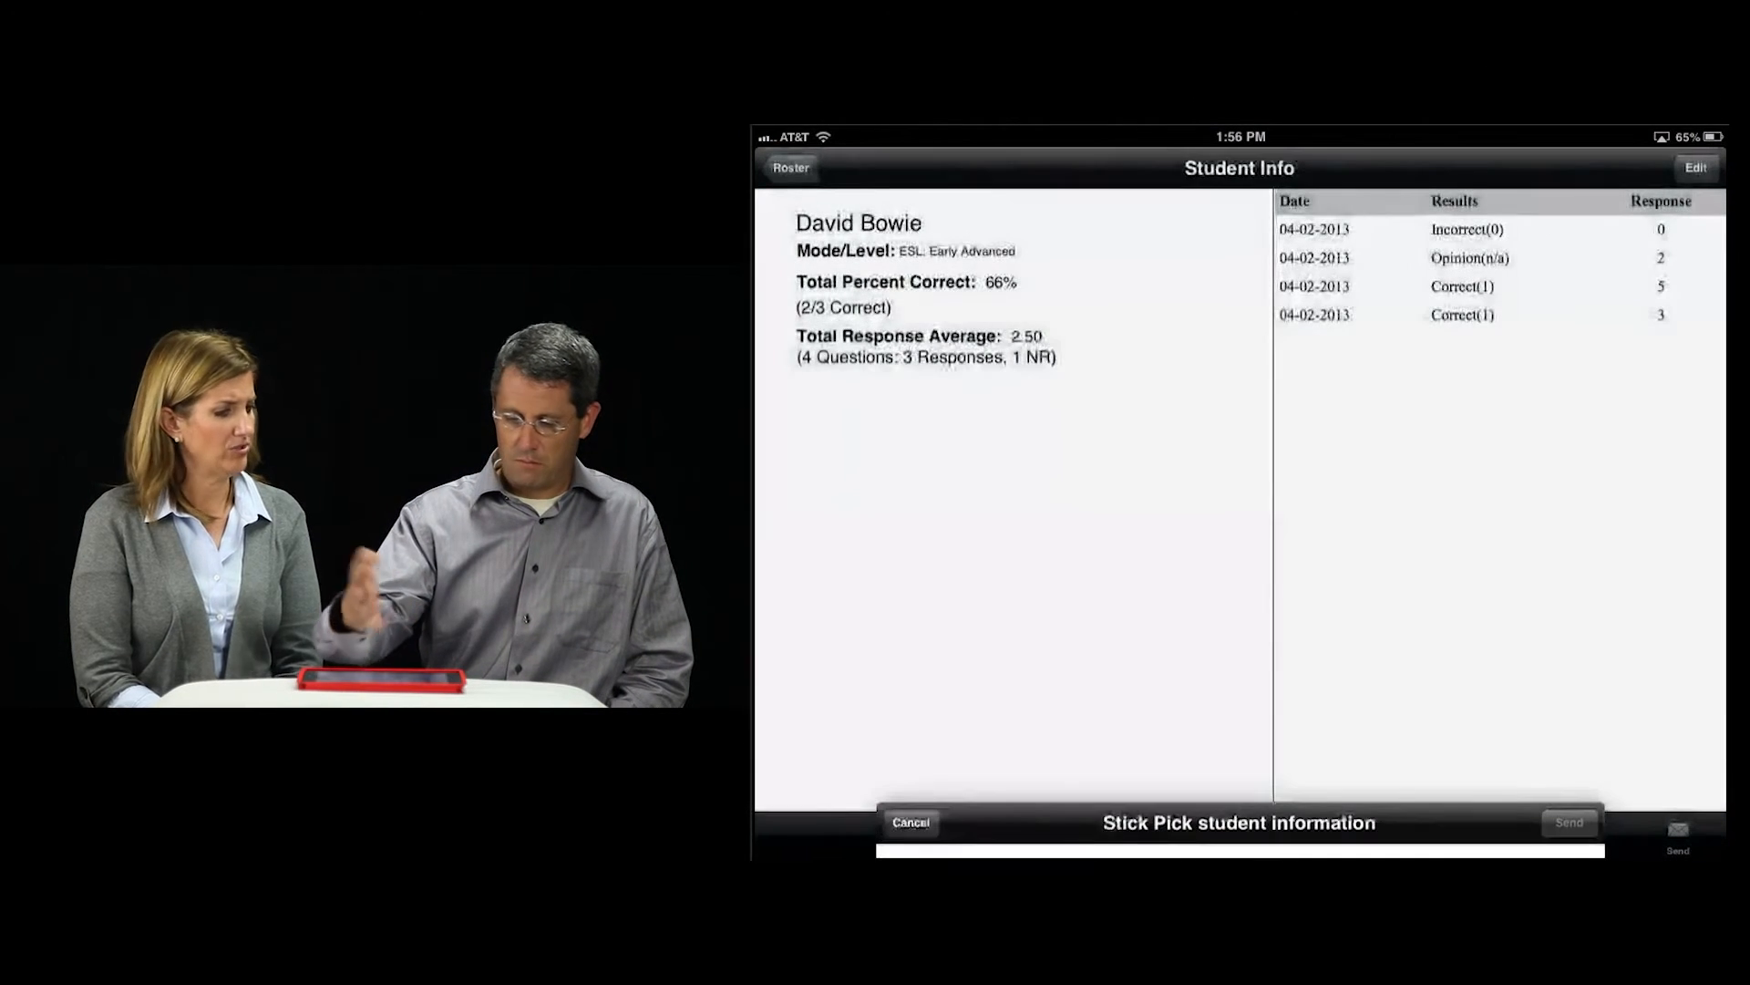
pyautogui.click(909, 822)
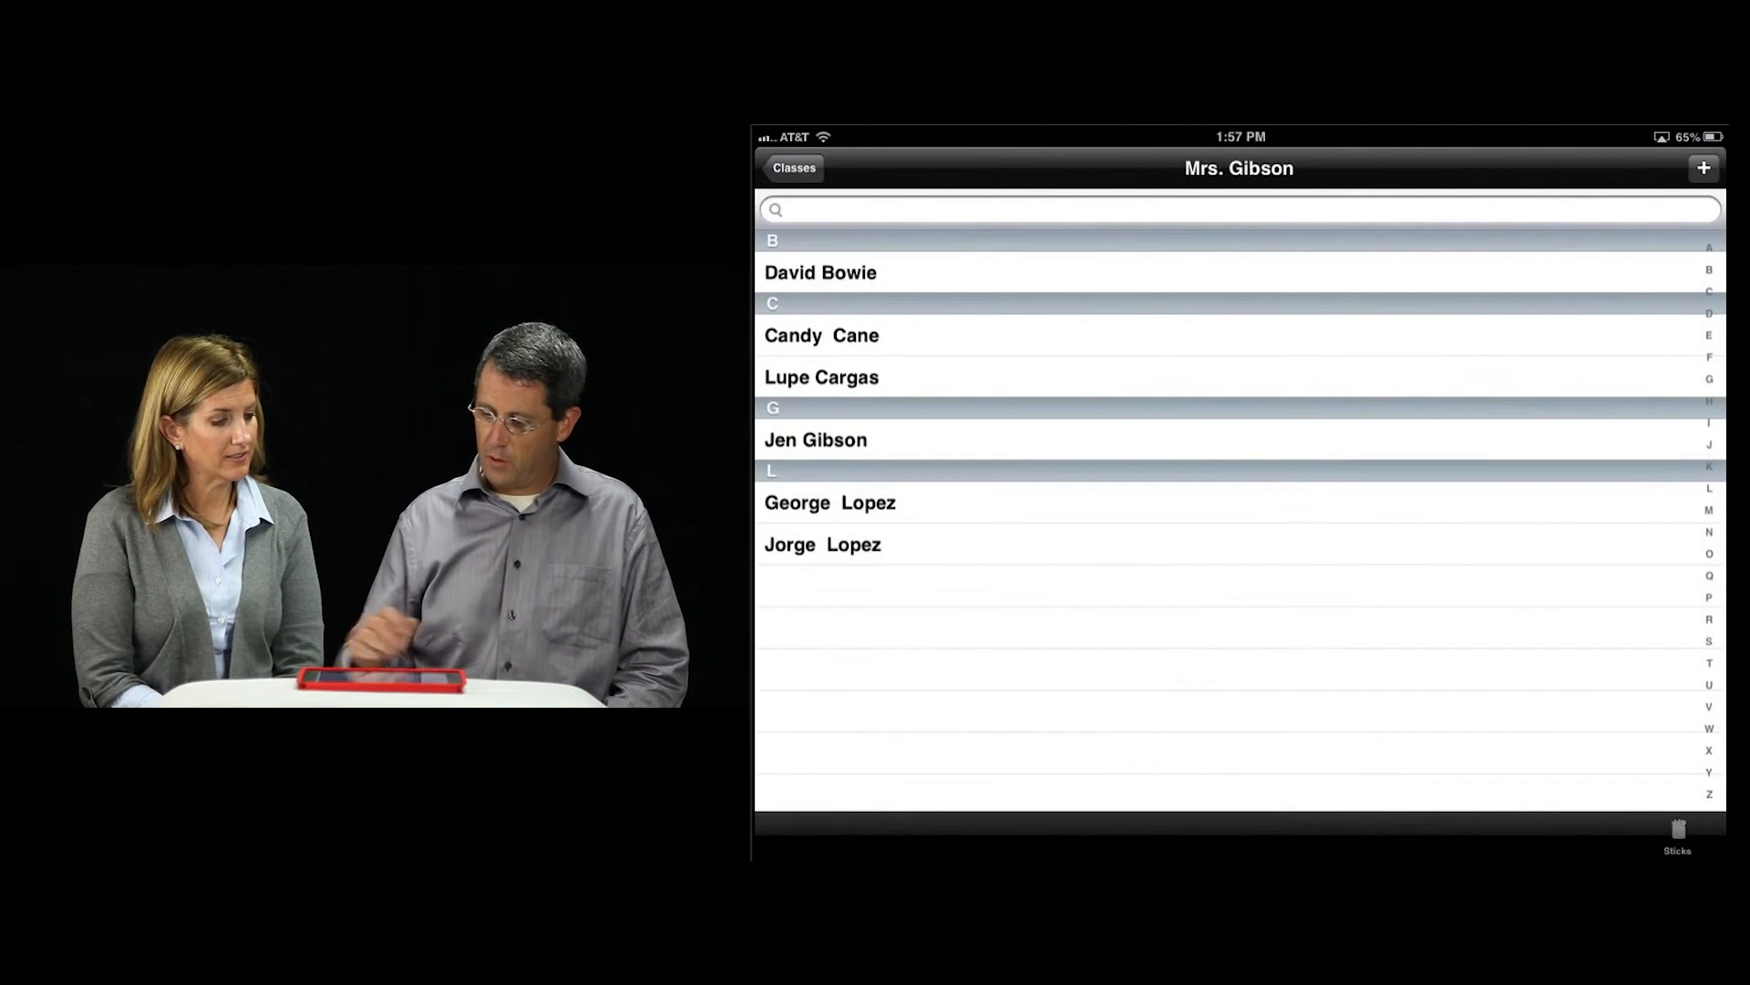
pyautogui.click(793, 168)
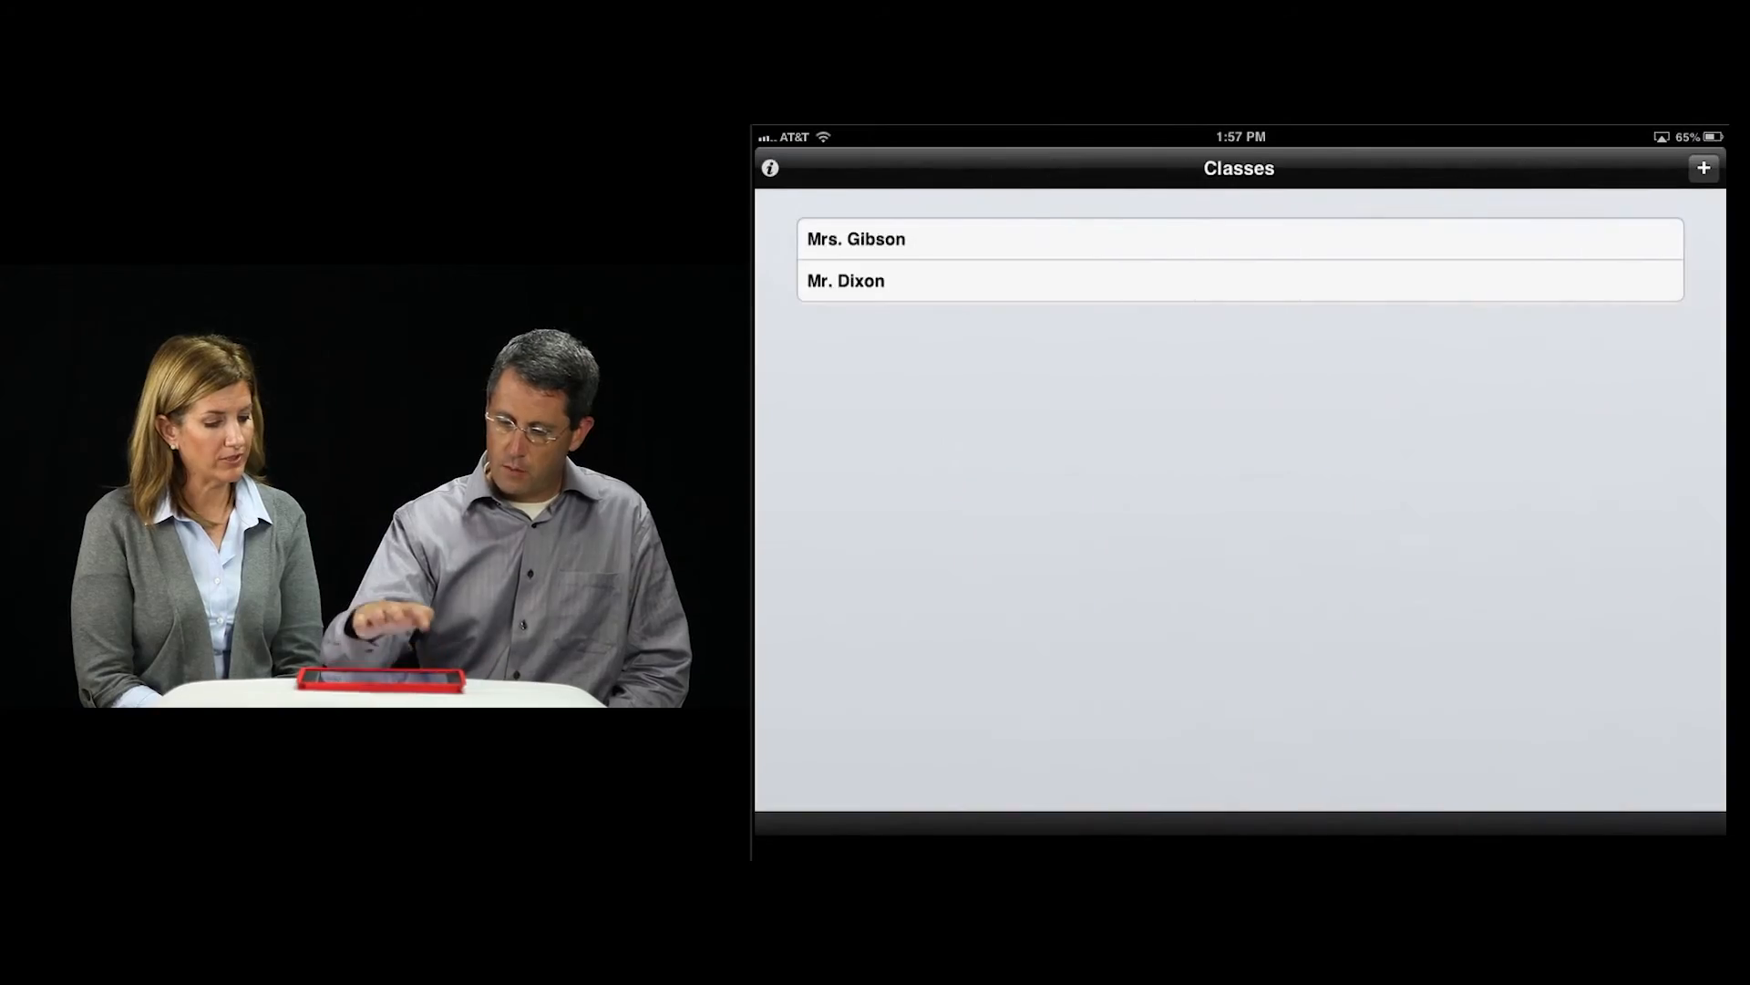